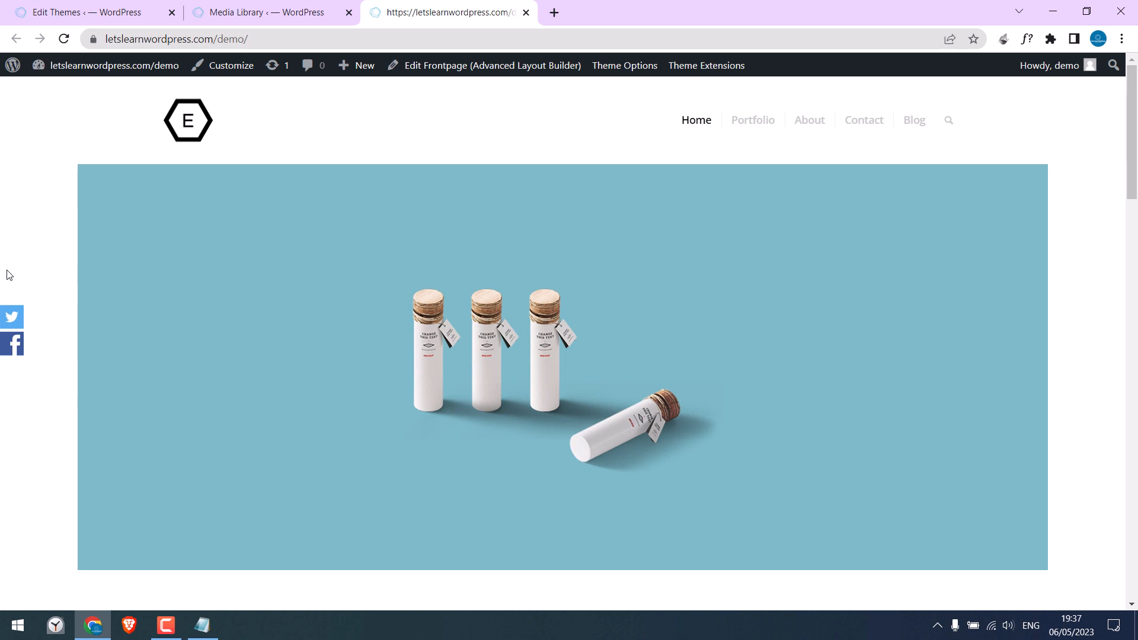
mouse_move(61, 330)
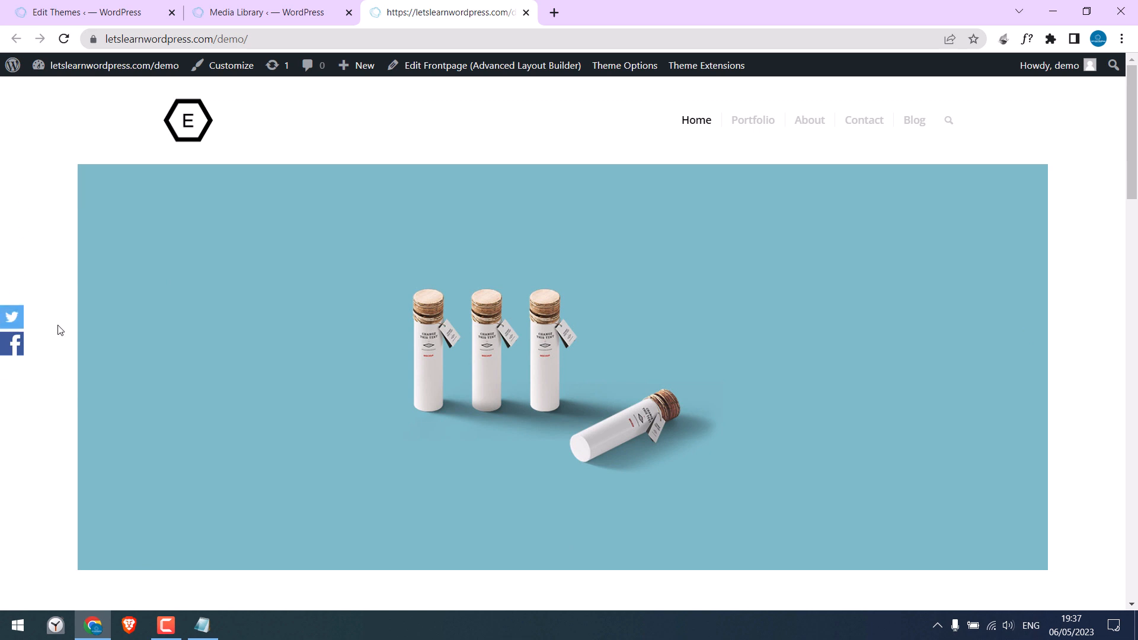
mouse_move(12, 318)
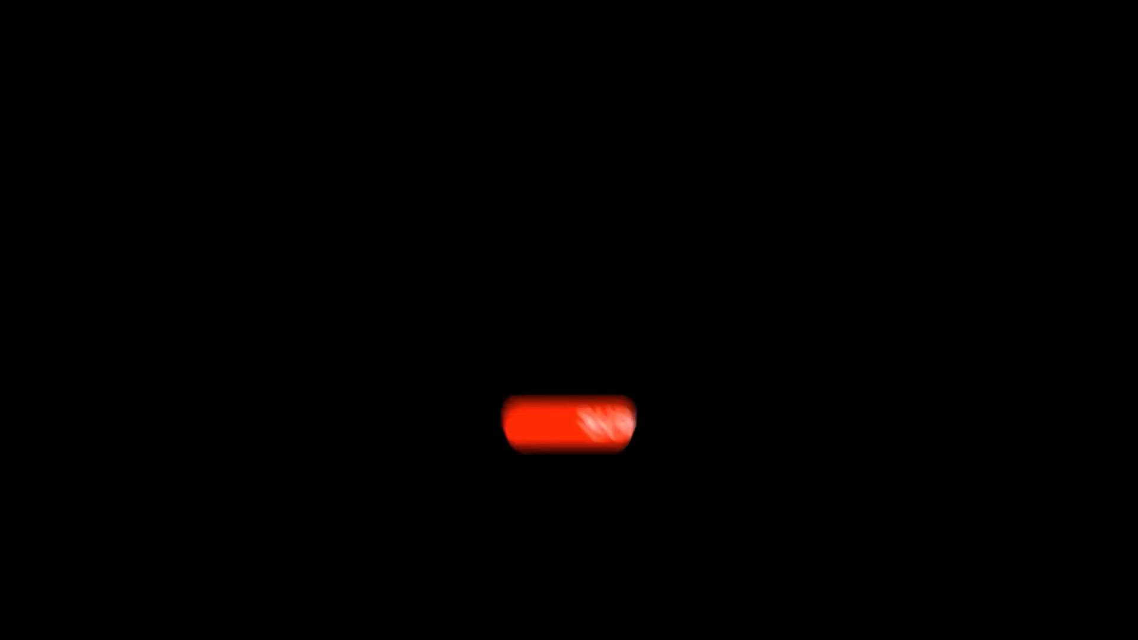
Step: Bring up the demo site's homepage in Chrome, still without social icons
click(568, 421)
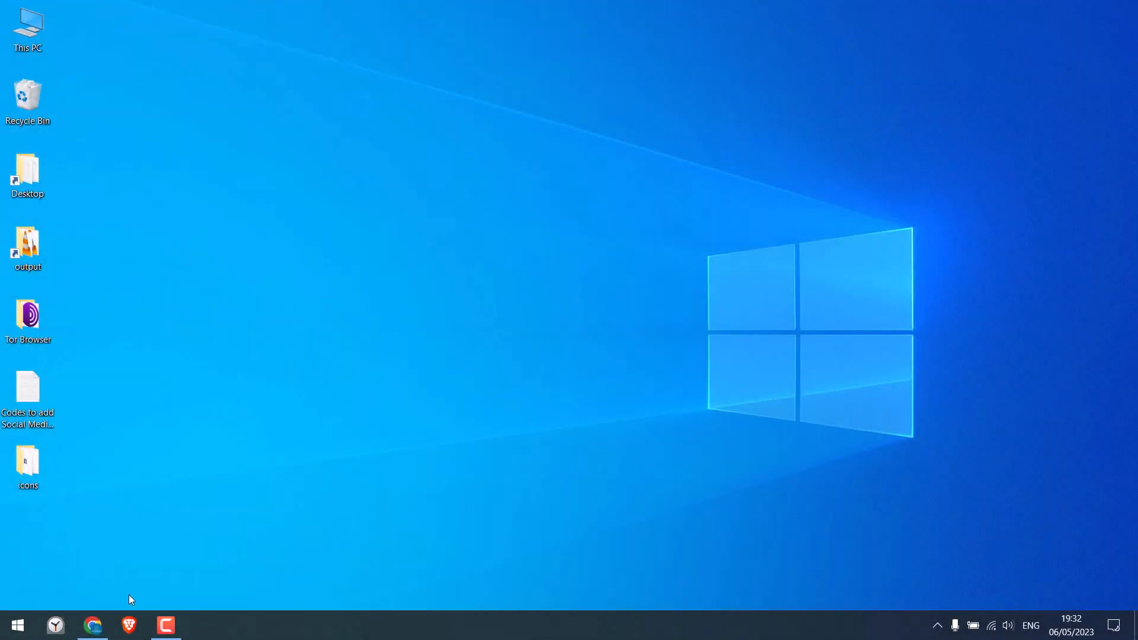
click(92, 625)
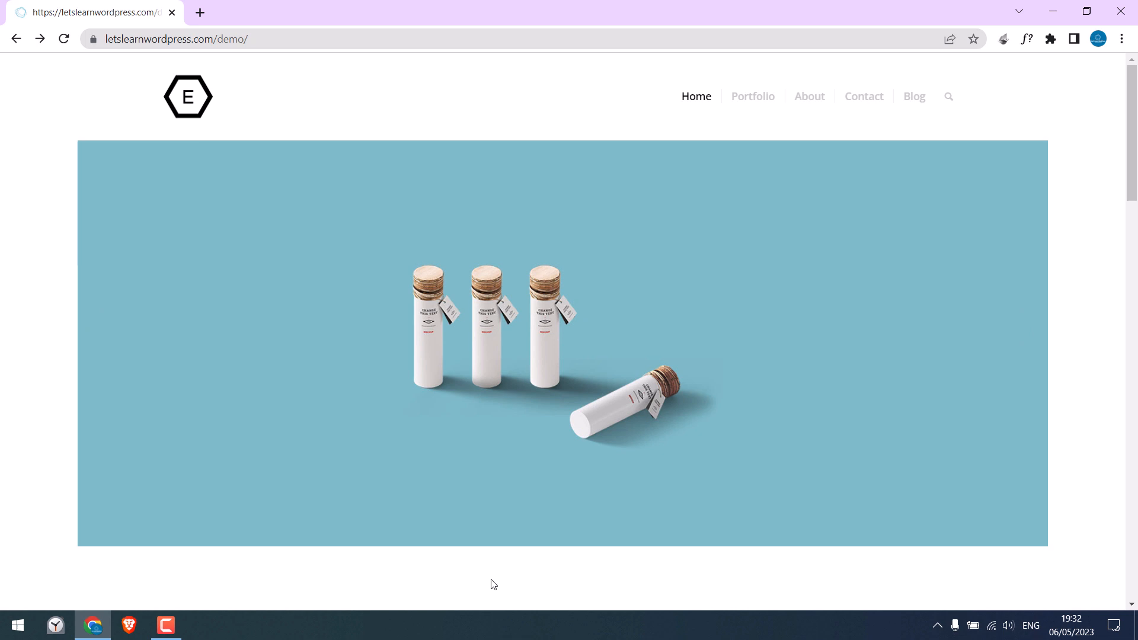
mouse_move(9, 459)
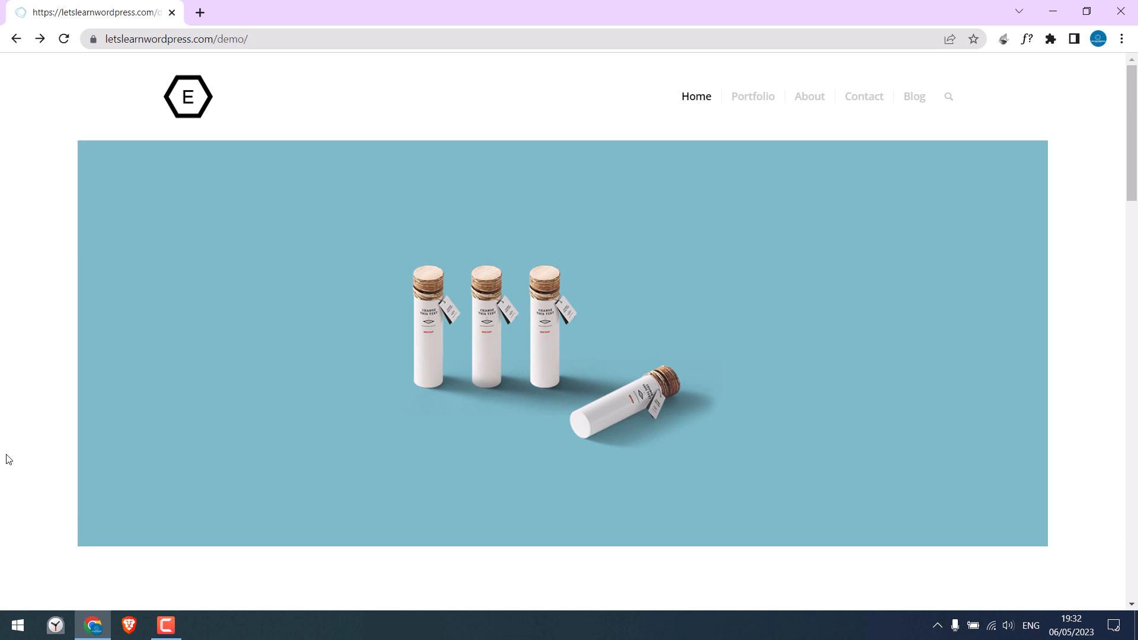
mouse_move(15, 458)
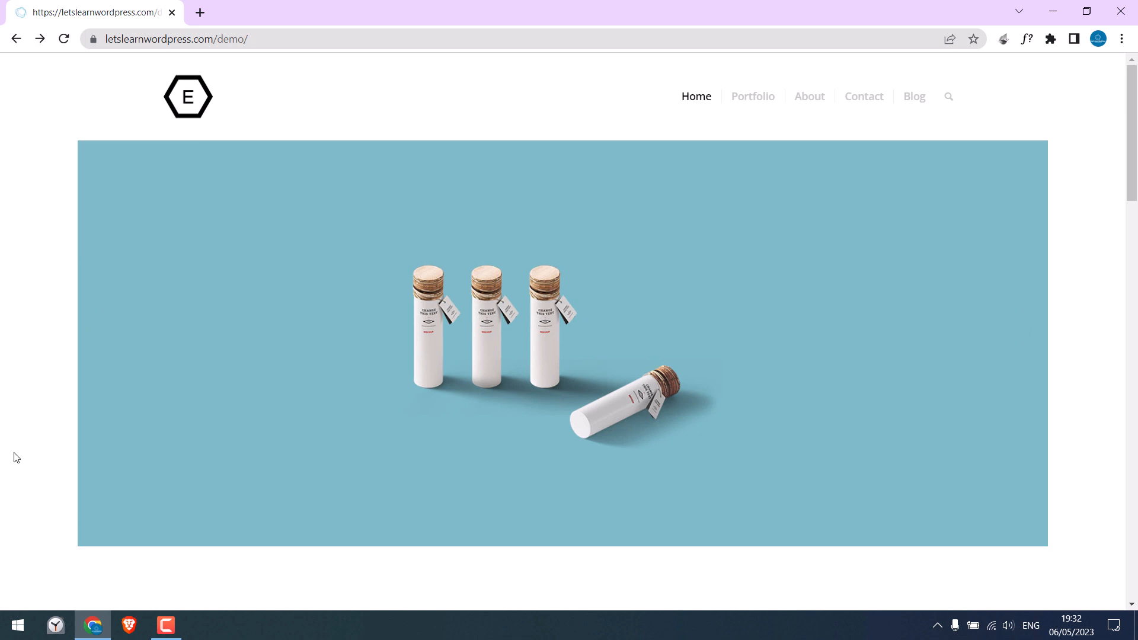
mouse_move(1096, 411)
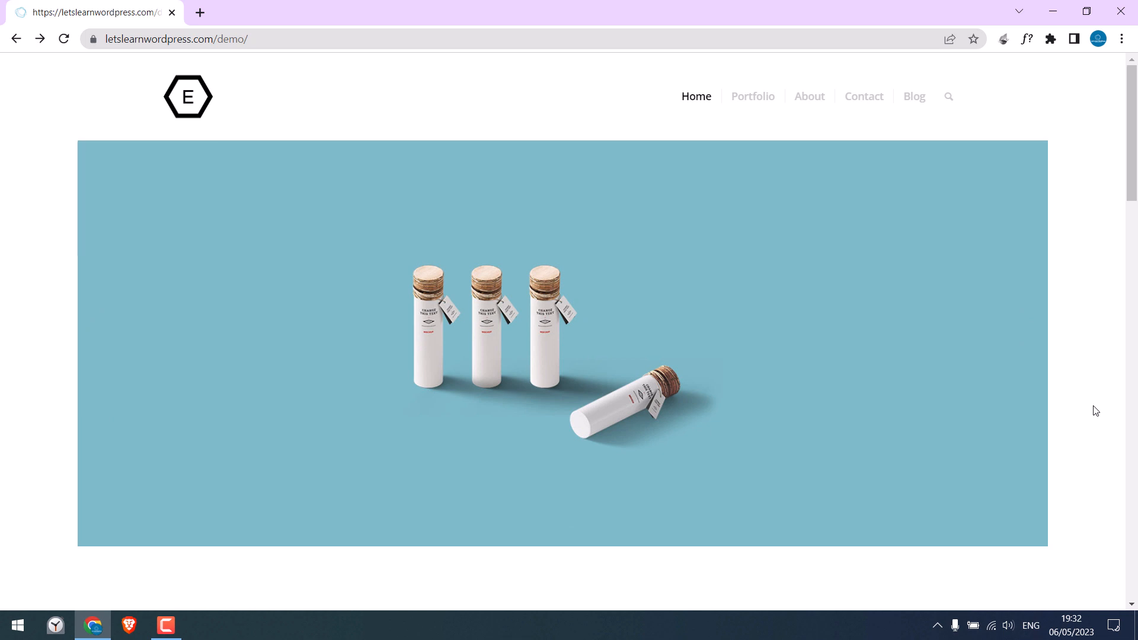
mouse_move(179, 594)
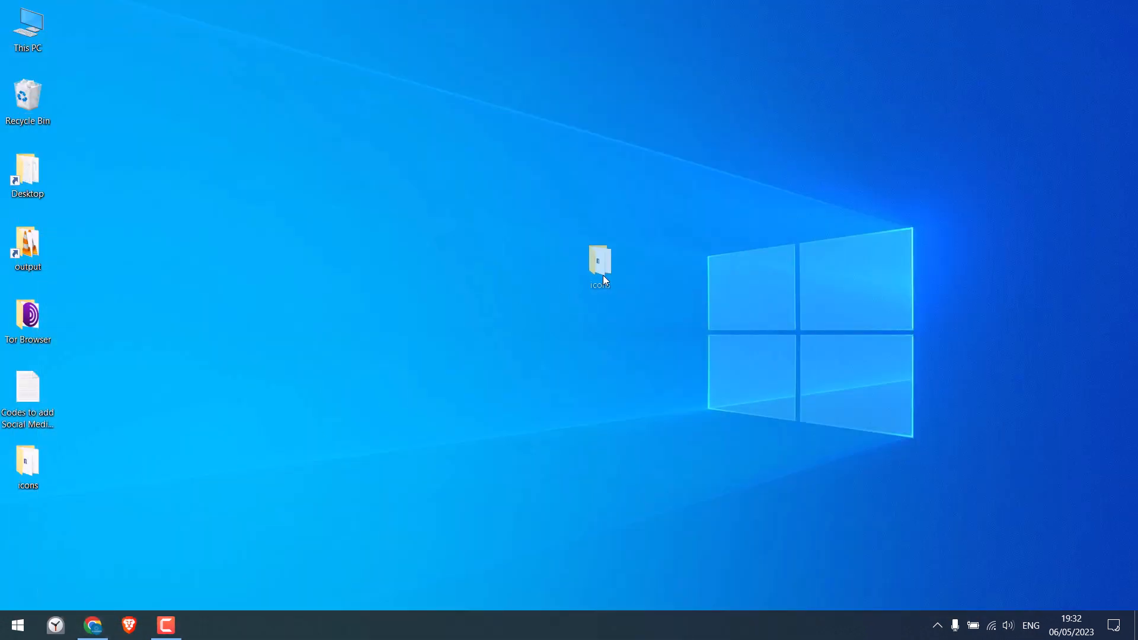
Step: Open the icons folder with the Facebook, Instagram and Twitter logos
double_click(600, 263)
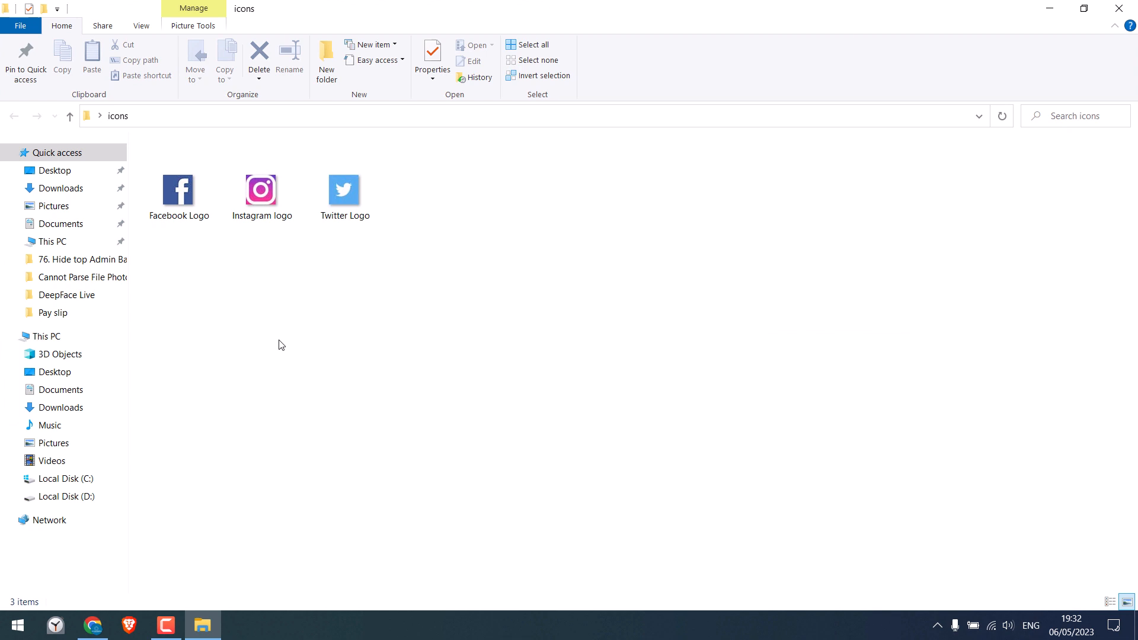
mouse_move(458, 255)
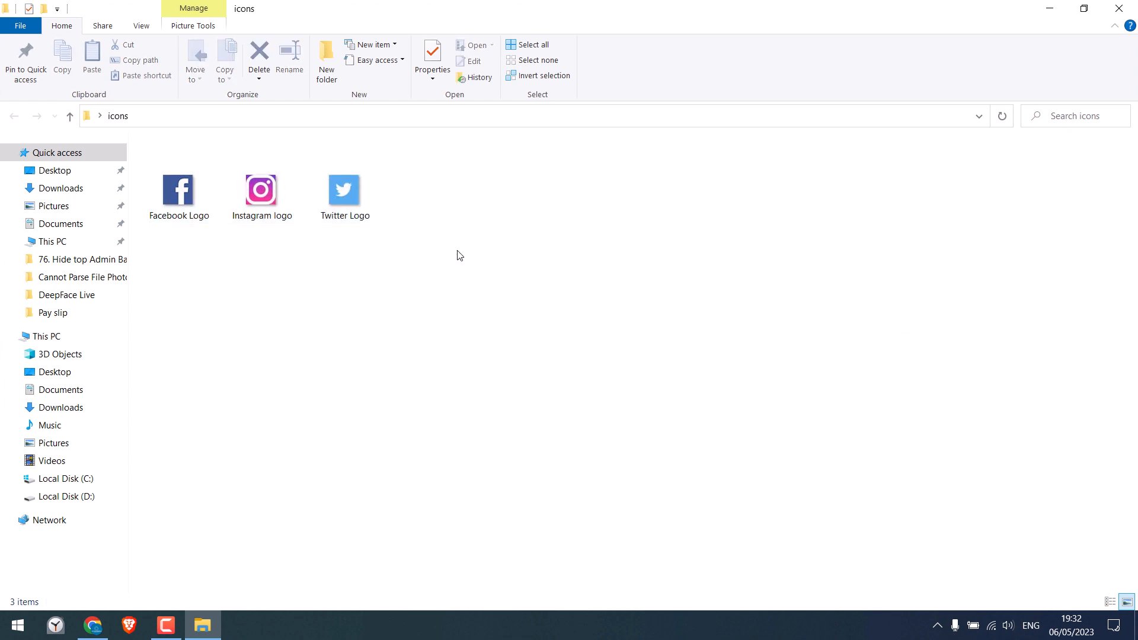
mouse_move(348, 306)
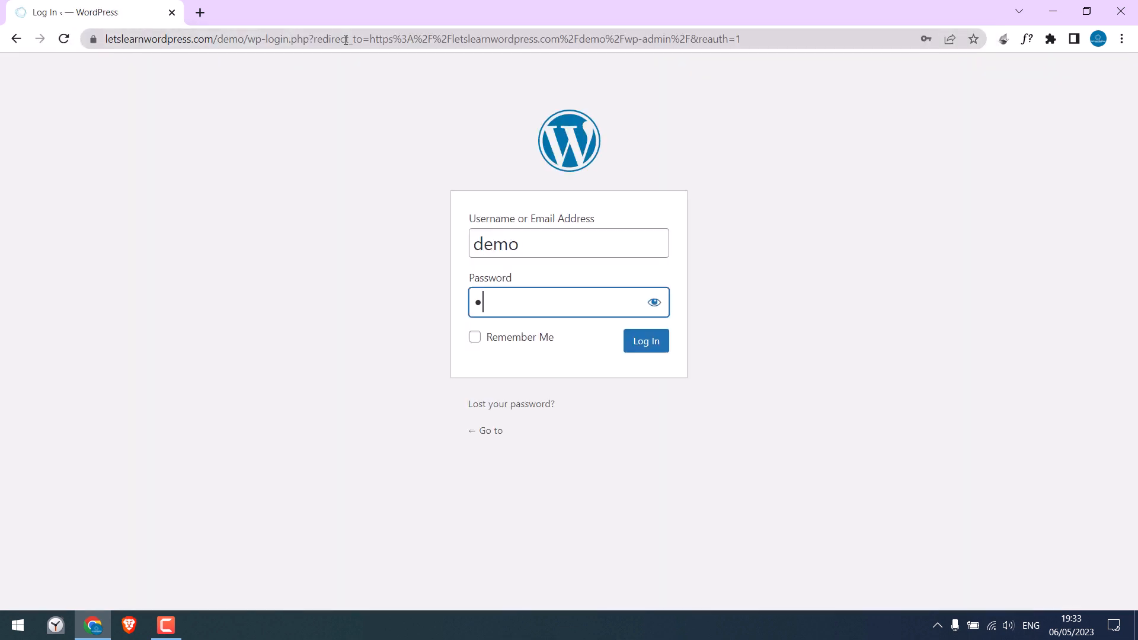
Step: Log in to the demo site's admin dashboard
click(645, 341)
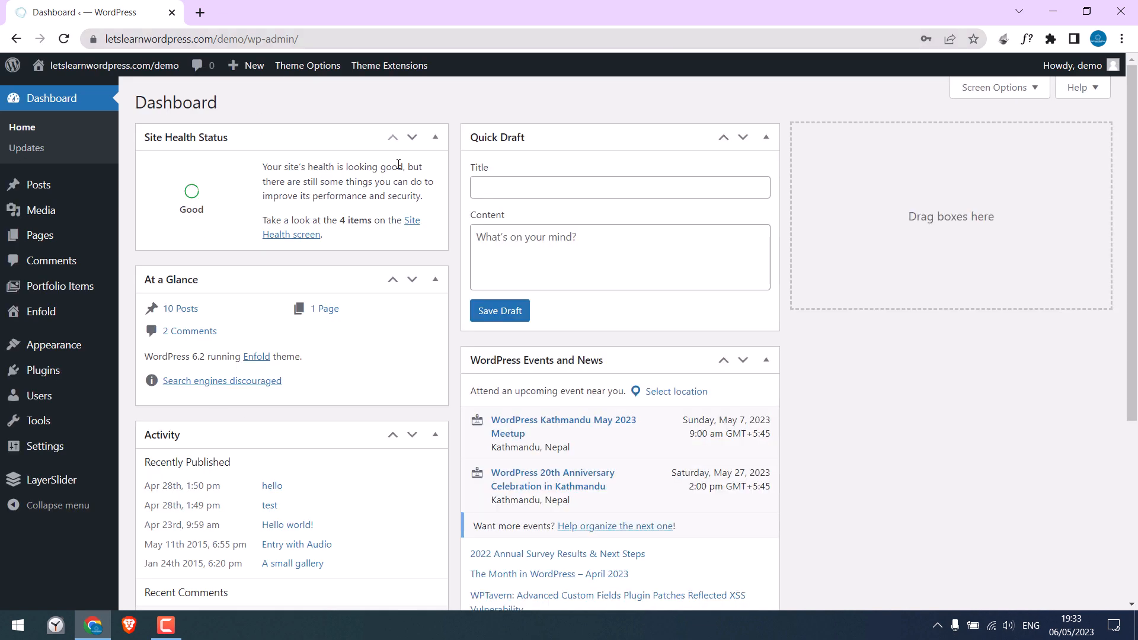
mouse_move(410, 316)
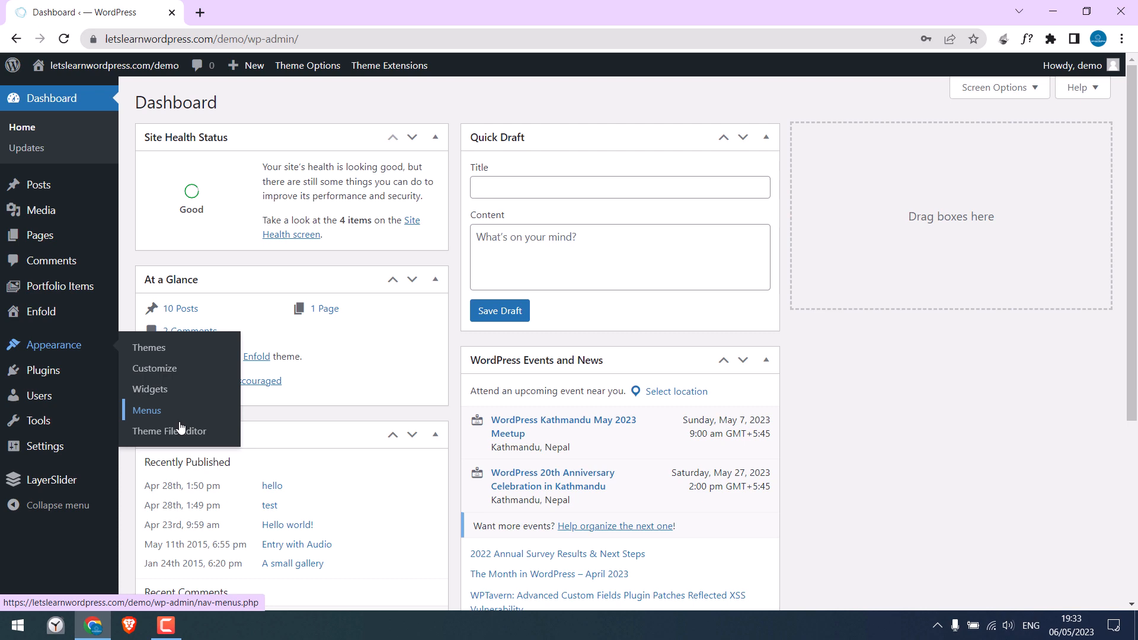
Step: Load the Enfold theme's functions.php in the Theme File Editor
click(168, 432)
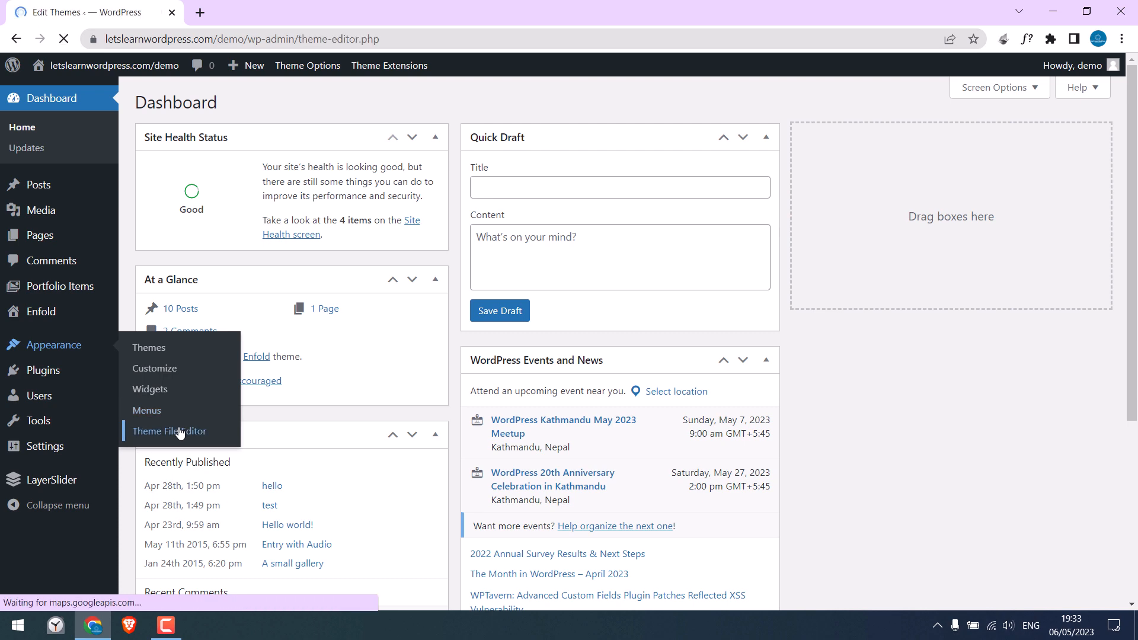
click(175, 432)
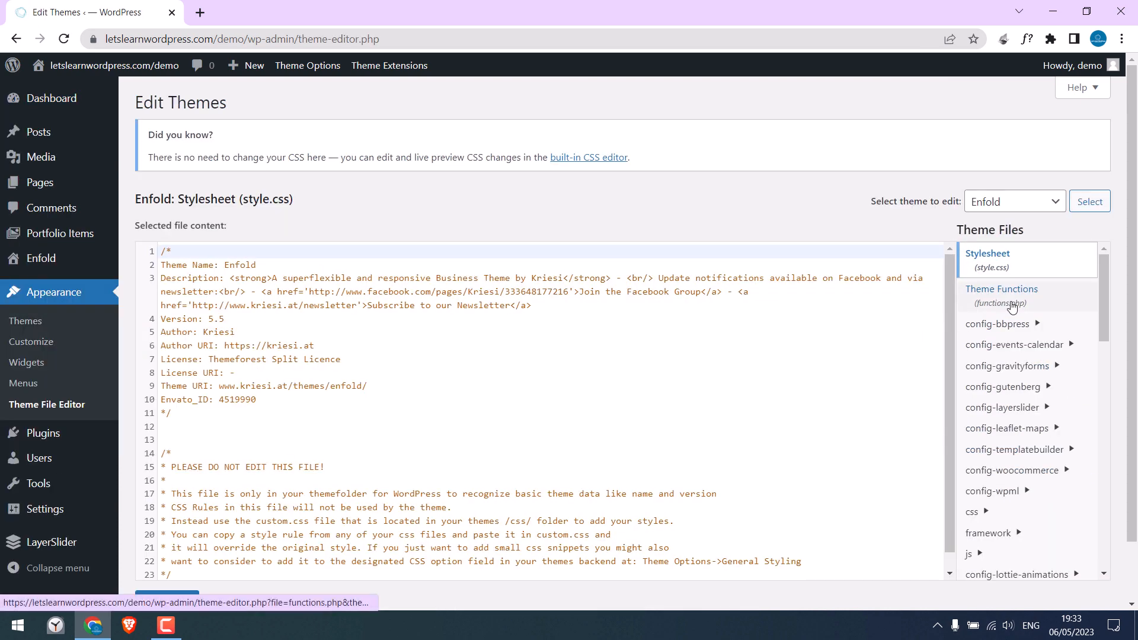
click(1002, 296)
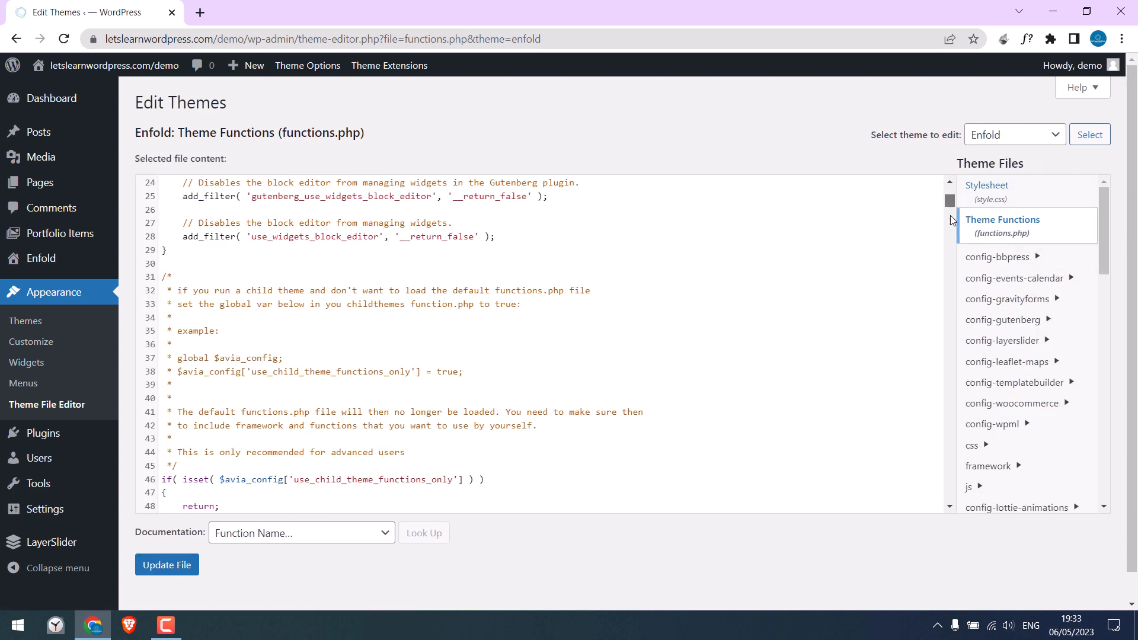
scroll(down, 3)
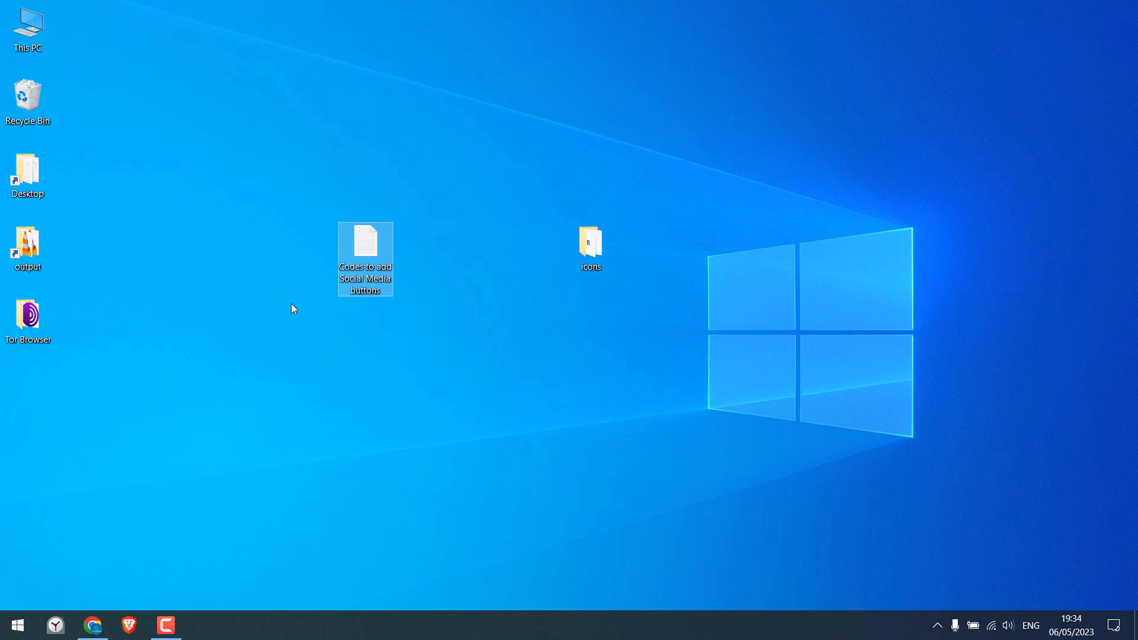
Step: Review the snippet's placeholder href and img src addresses in Notepad
double_click(365, 244)
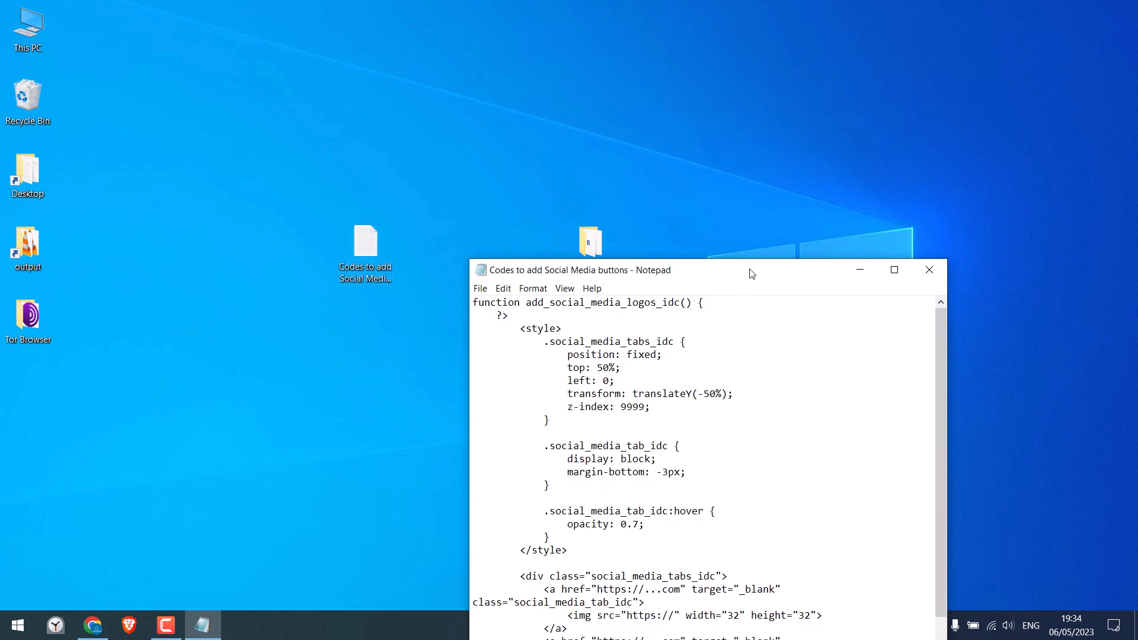
click(895, 269)
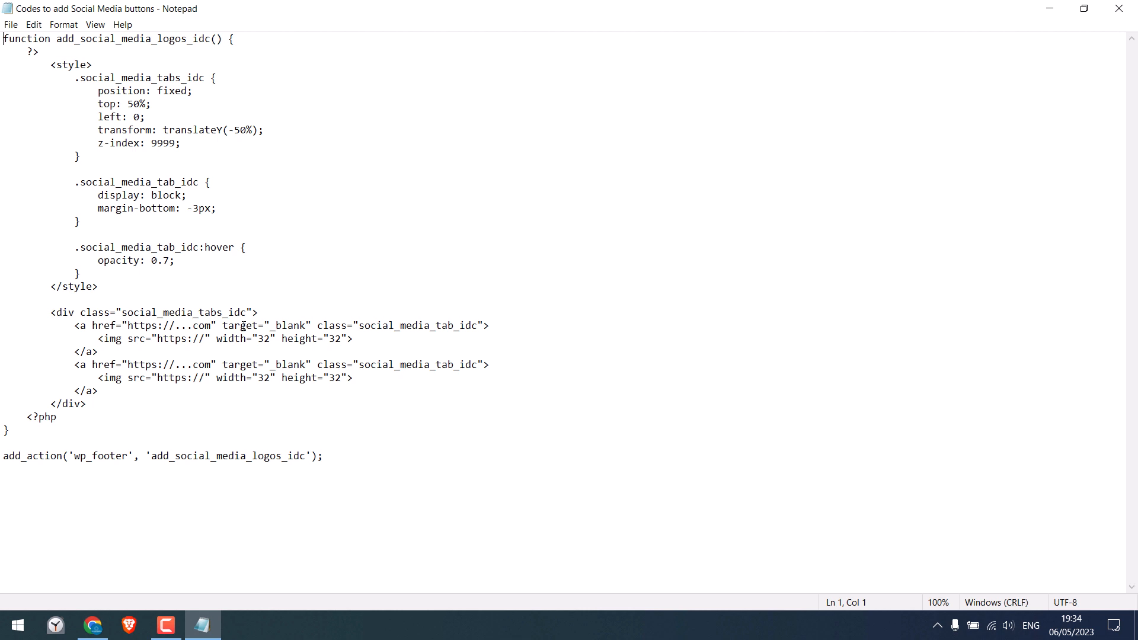
drag(49, 64, 116, 225)
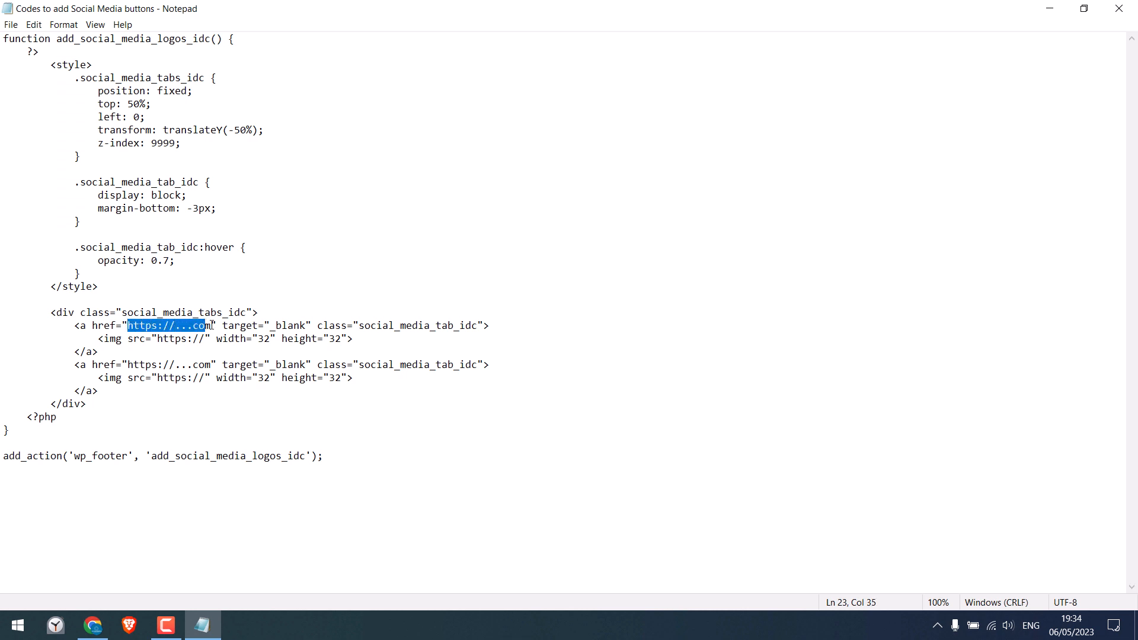
click(157, 338)
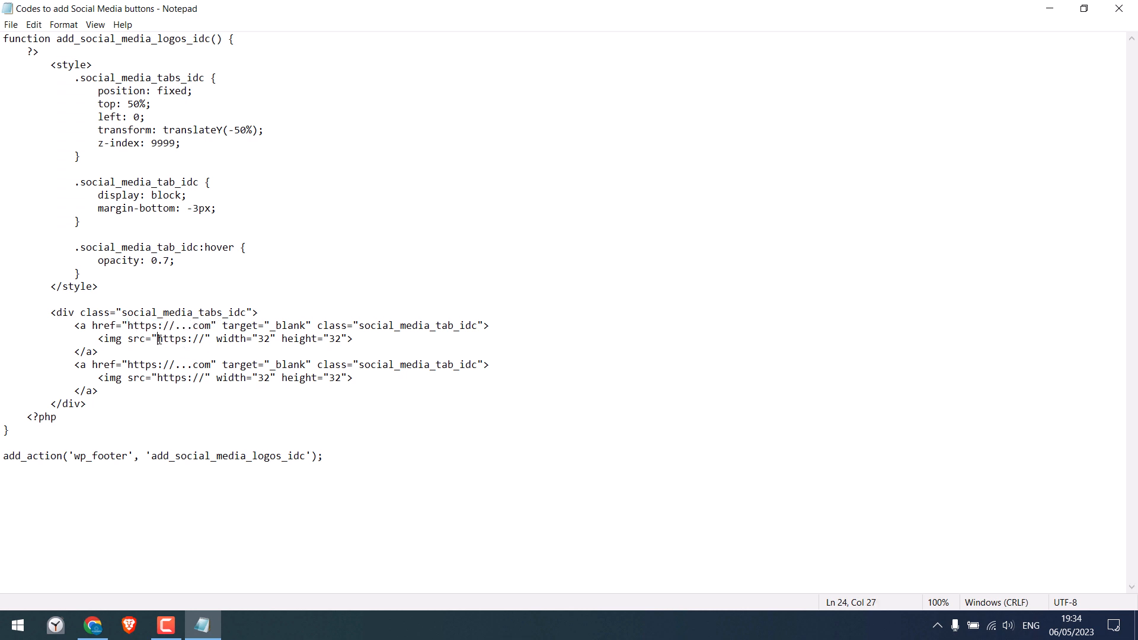
double_click(179, 338)
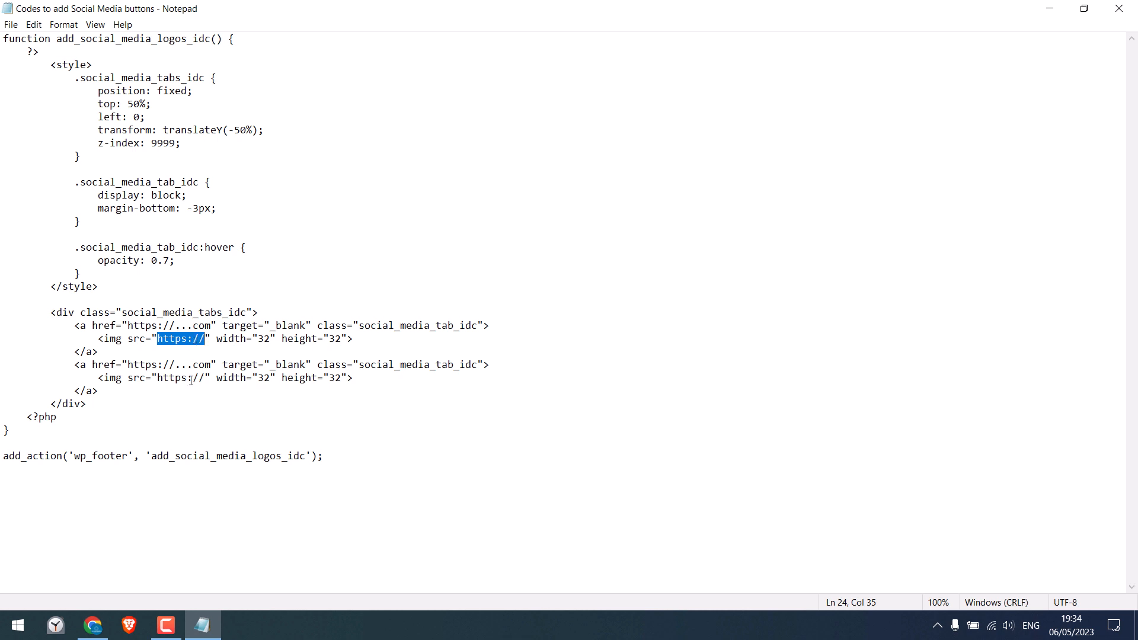
double_click(182, 377)
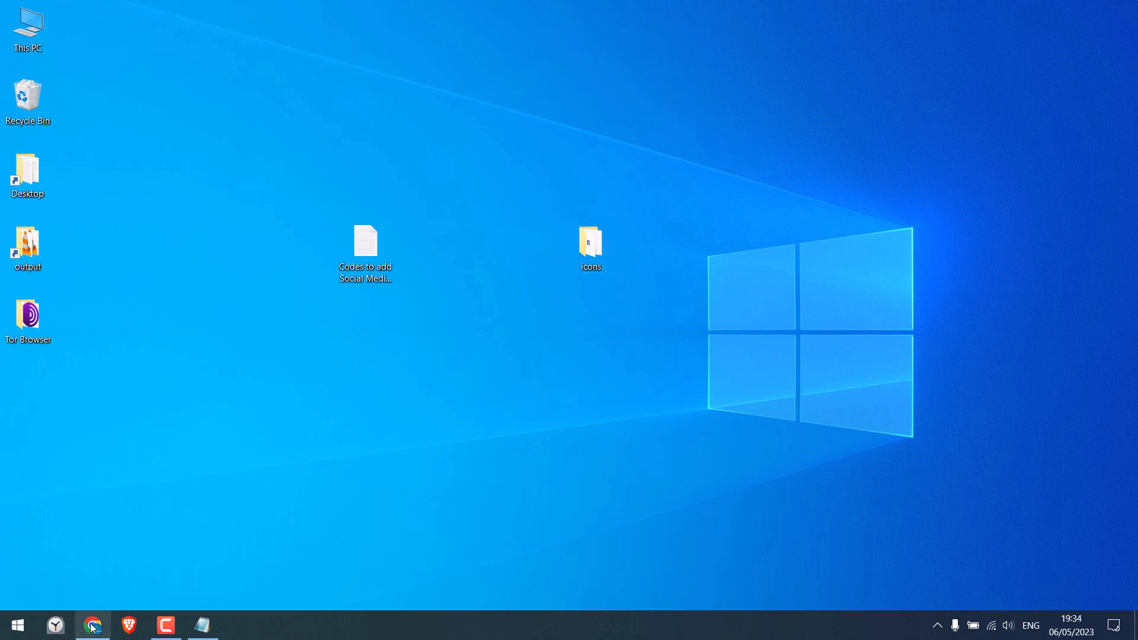
Step: Upload the Twitter, Instagram and Facebook logo images to the Media Library
click(92, 625)
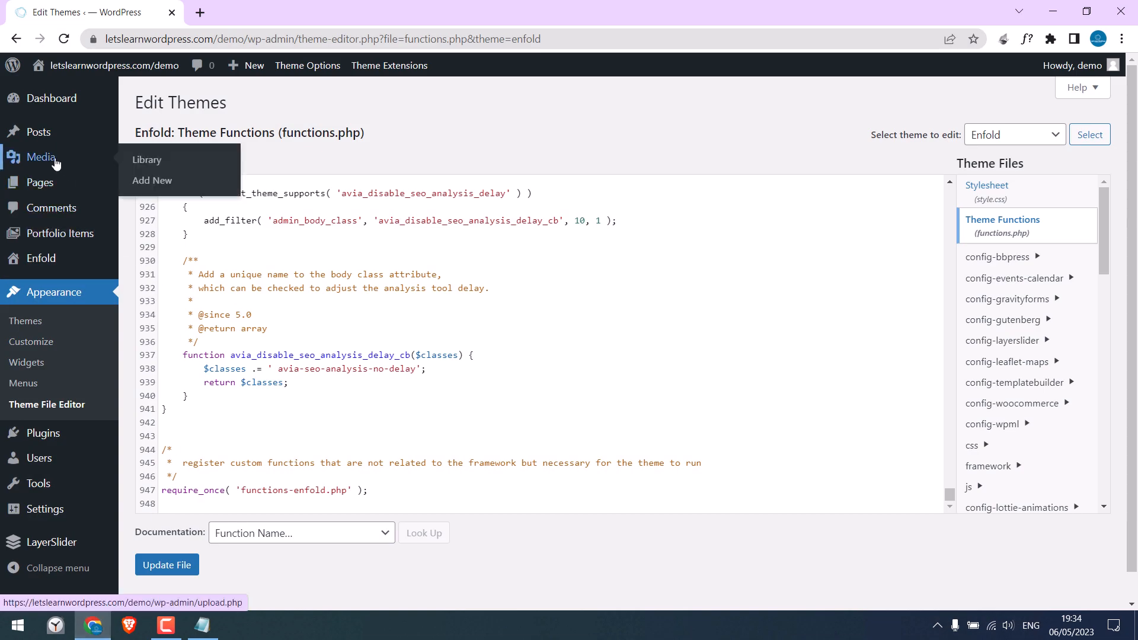
click(147, 160)
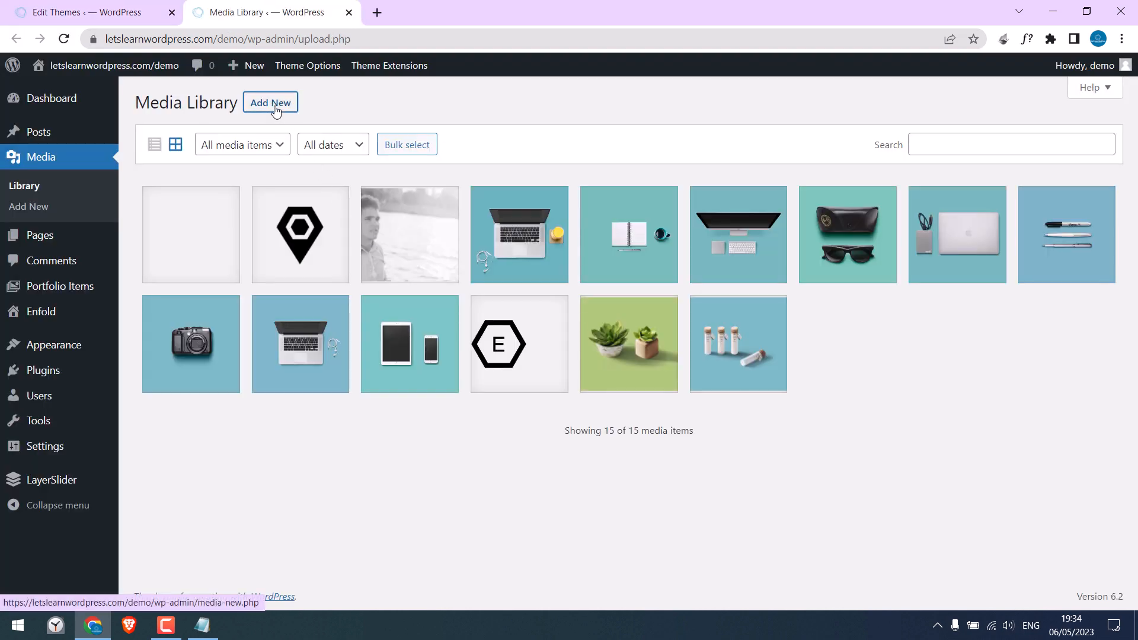
click(271, 102)
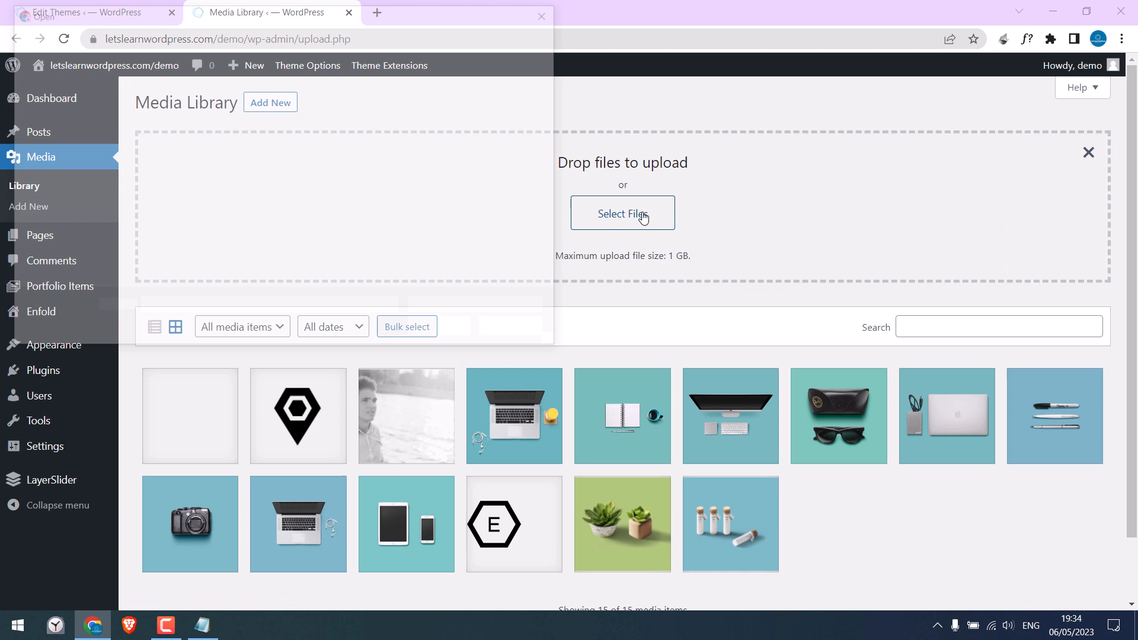
click(621, 213)
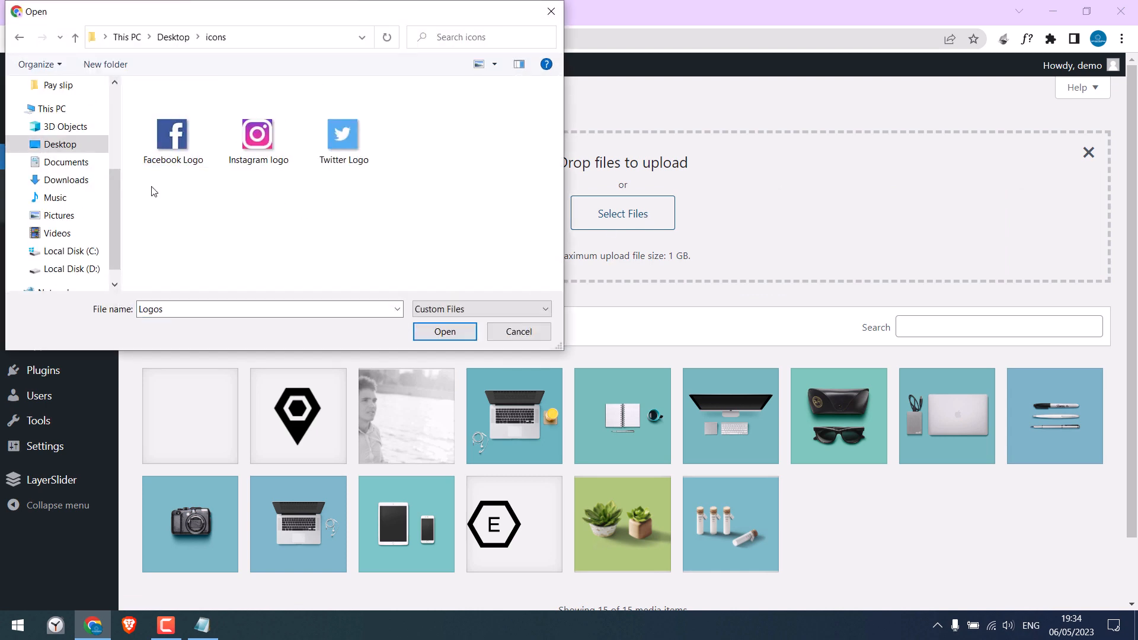
click(444, 331)
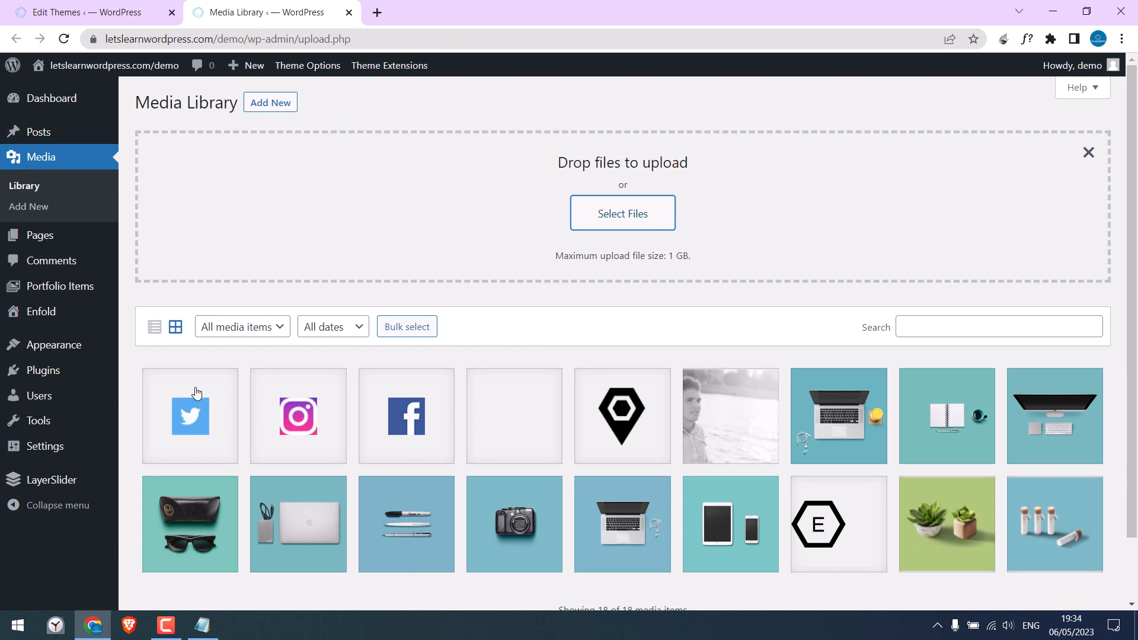
mouse_move(196, 415)
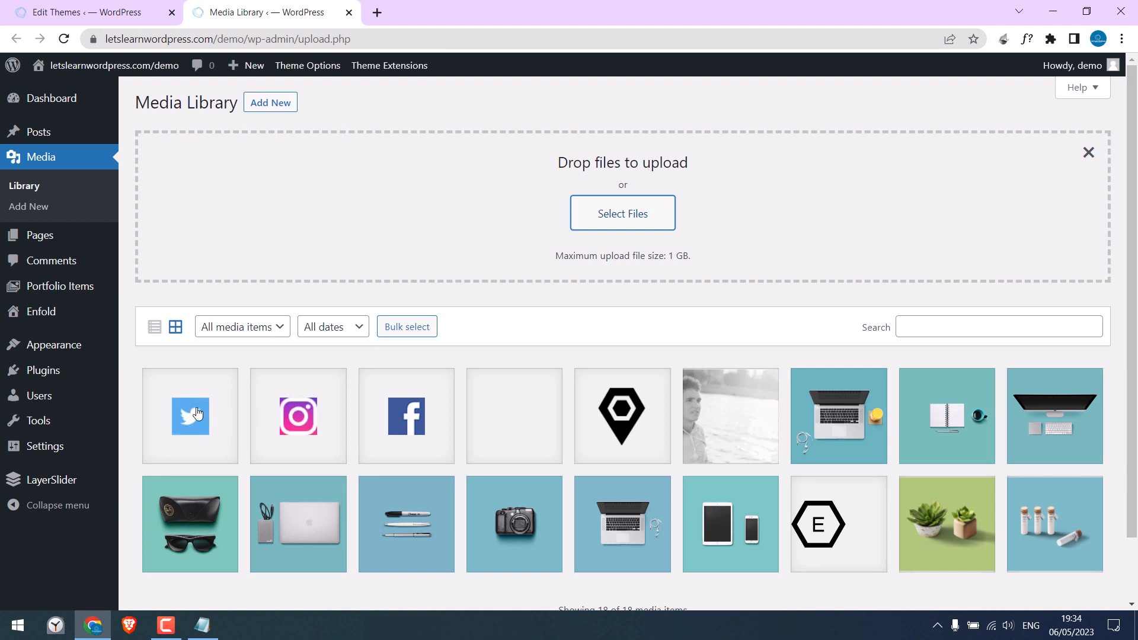
mouse_move(188, 415)
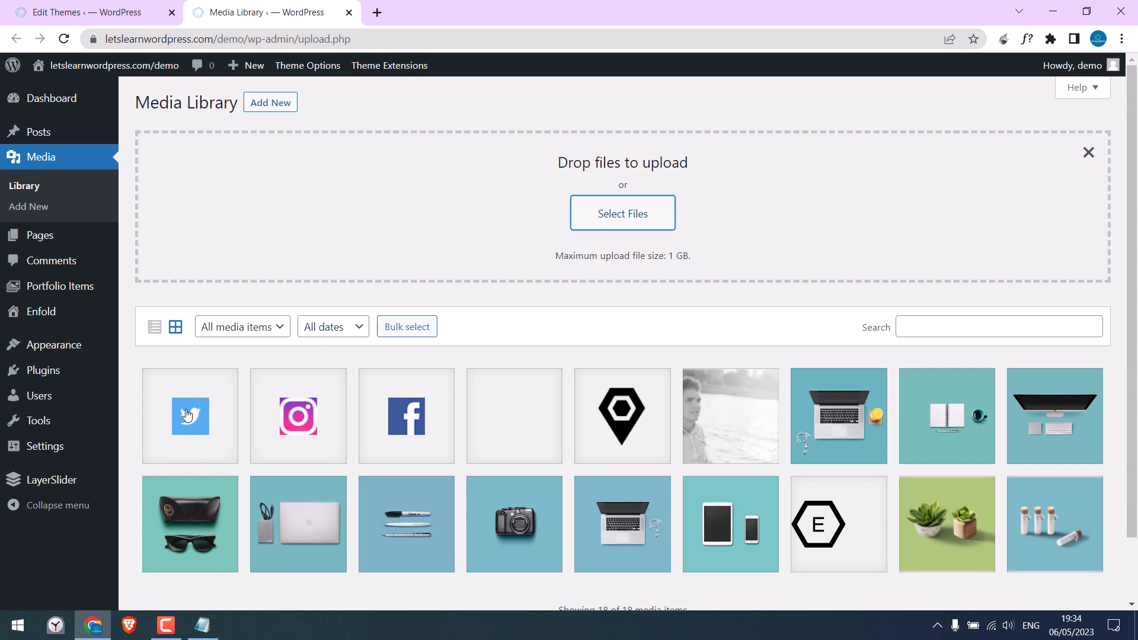
mouse_move(192, 416)
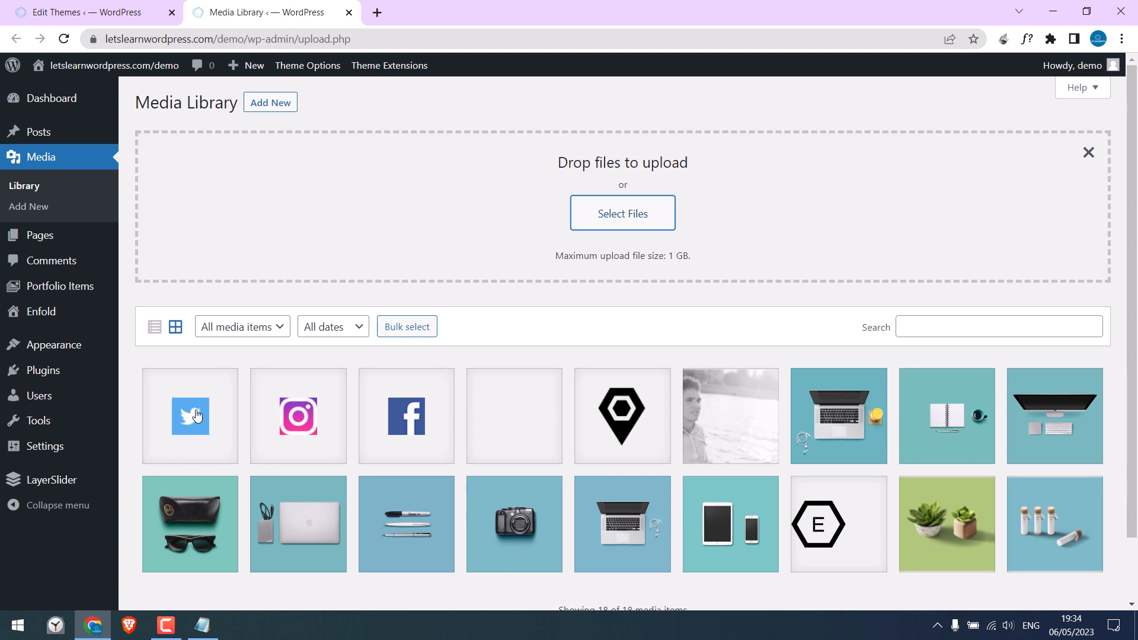
Step: Set the Twitter logo's alt text to 'Twitter Logo' and copy its file URL
click(190, 416)
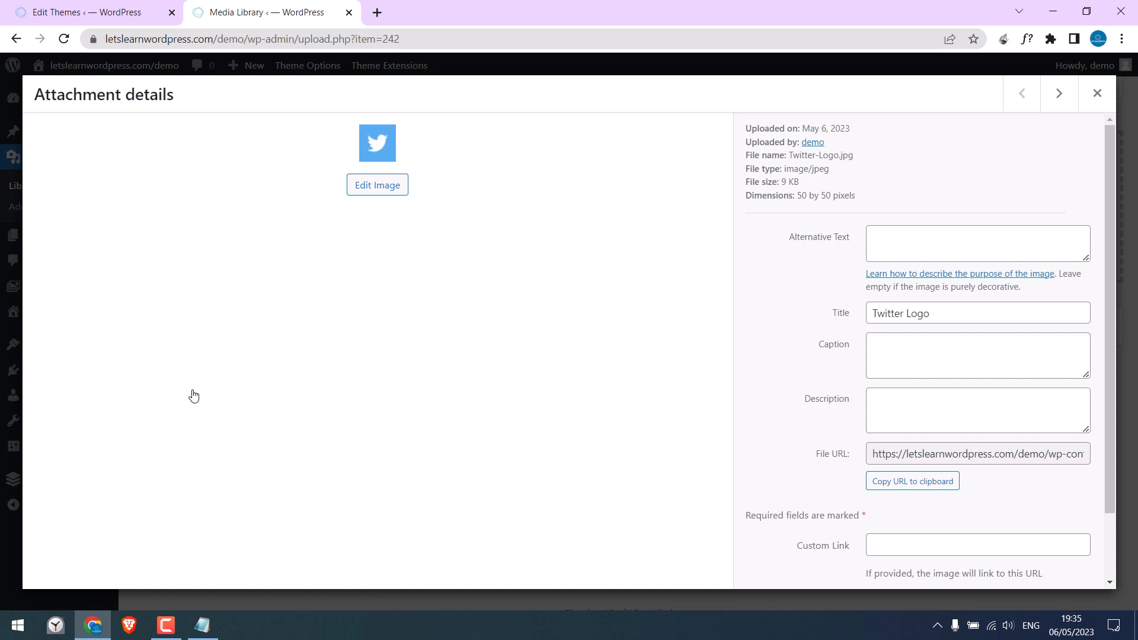
mouse_move(794, 247)
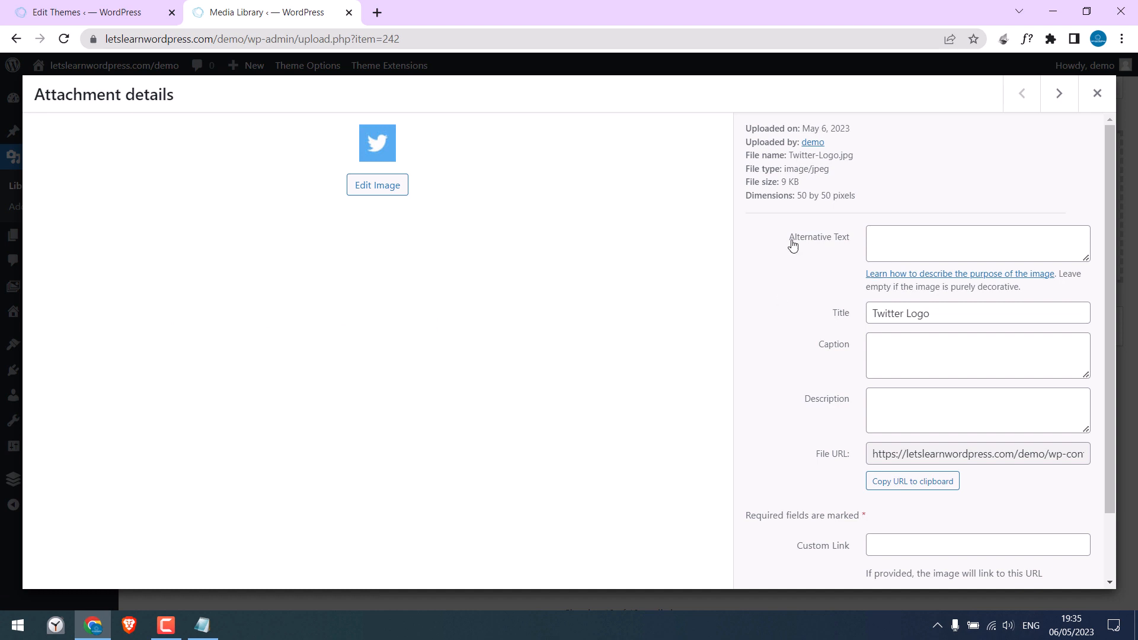
triple_click(976, 313)
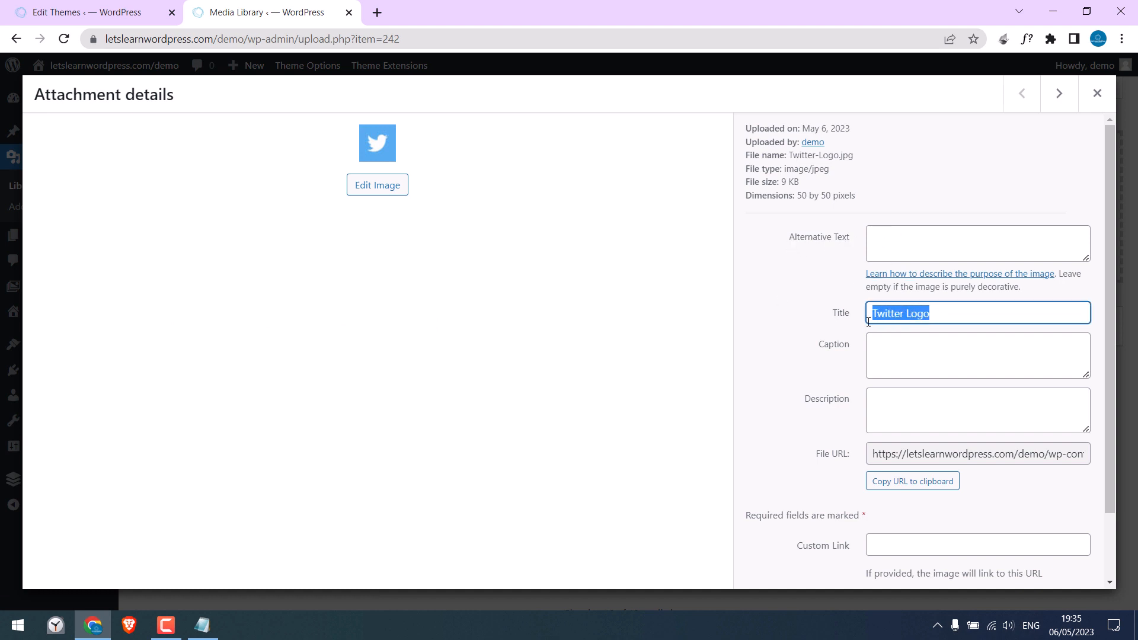
text(Twitter Logo)
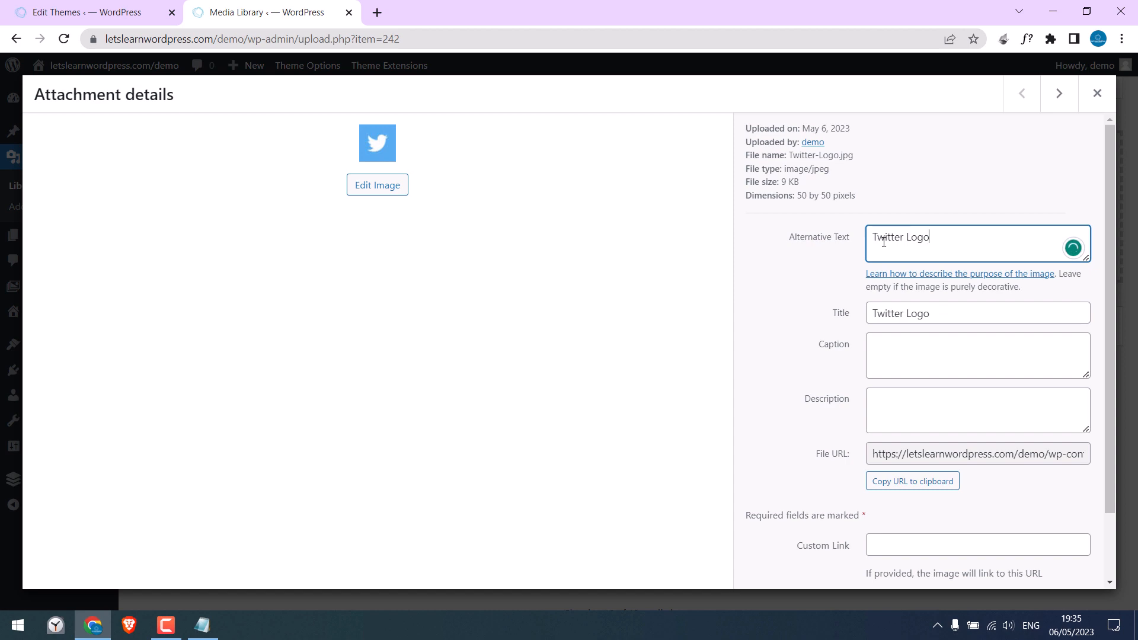
click(912, 480)
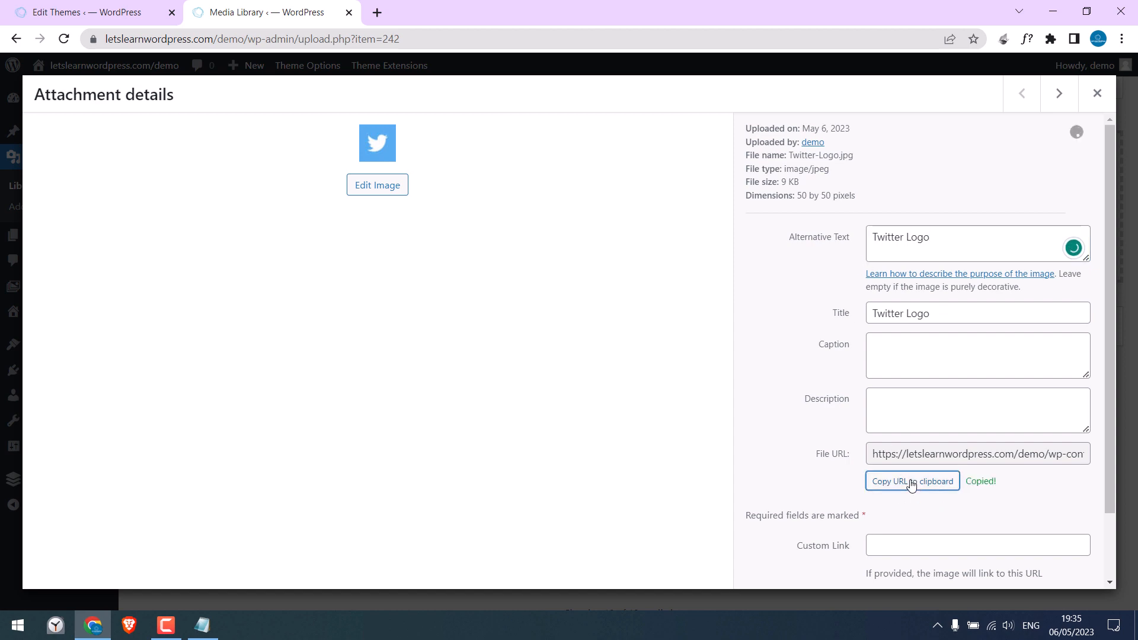
click(203, 625)
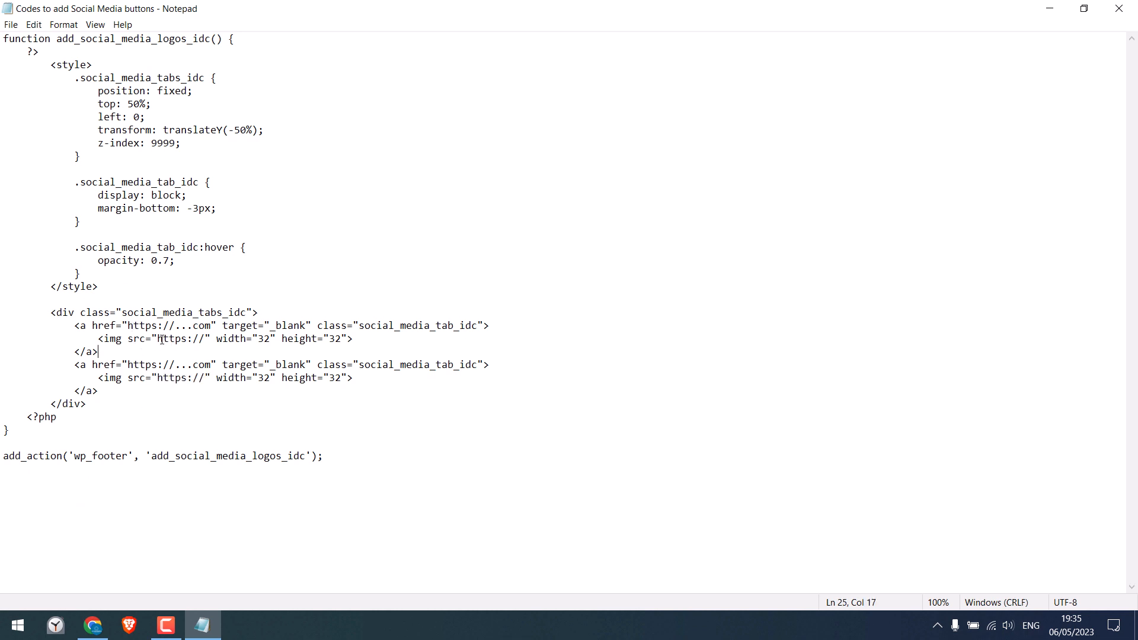
double_click(179, 338)
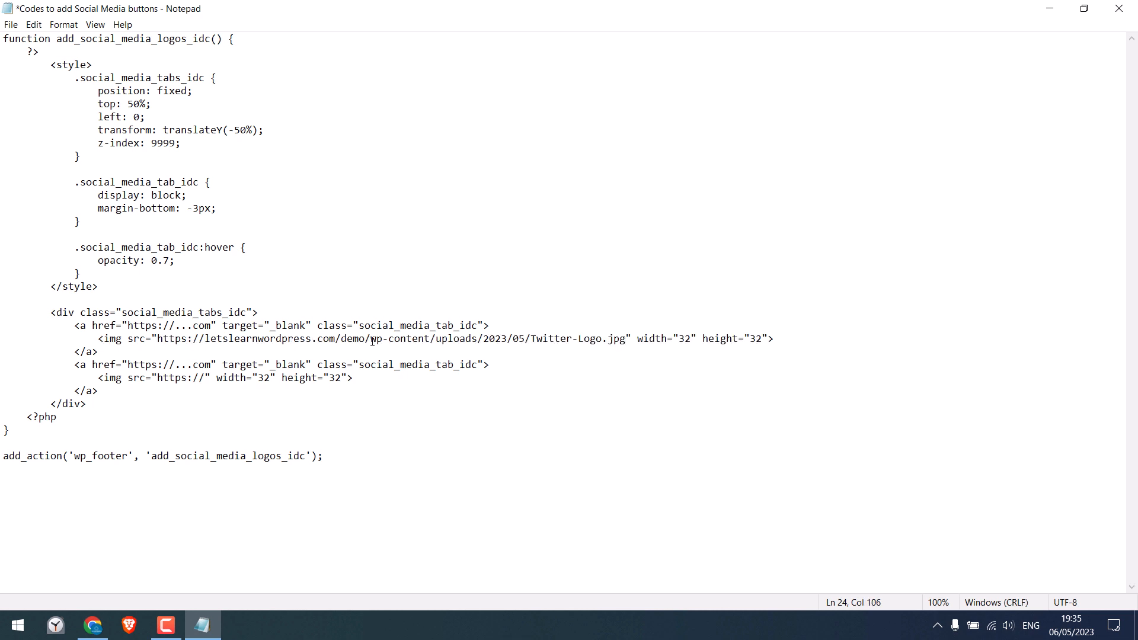
mouse_move(660, 346)
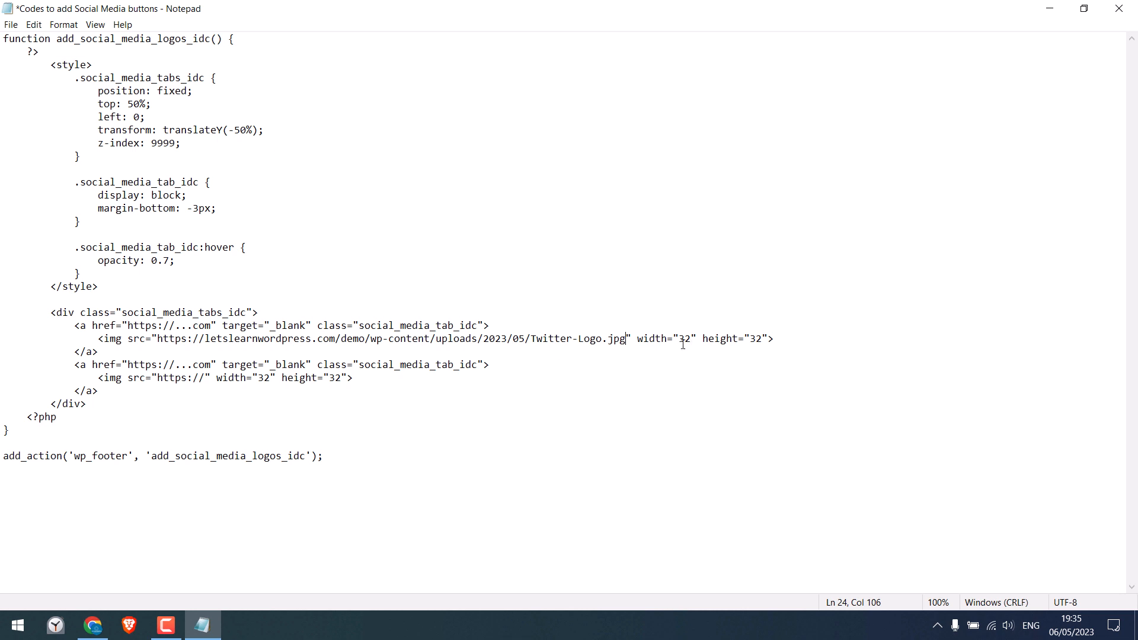
mouse_move(753, 343)
text(tw)
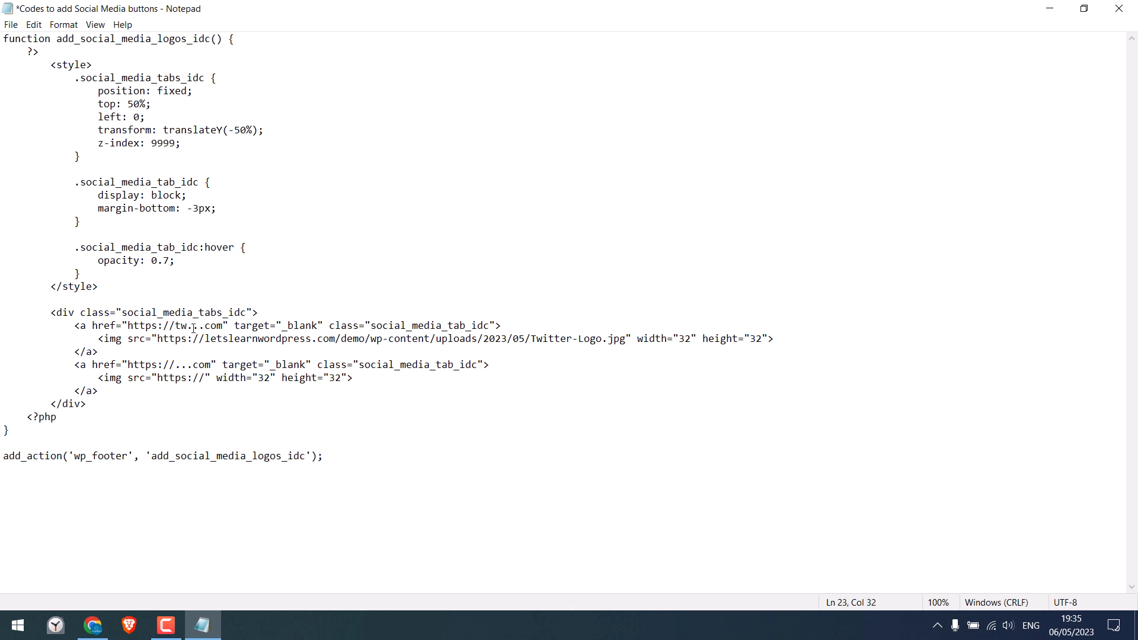
text(itter)
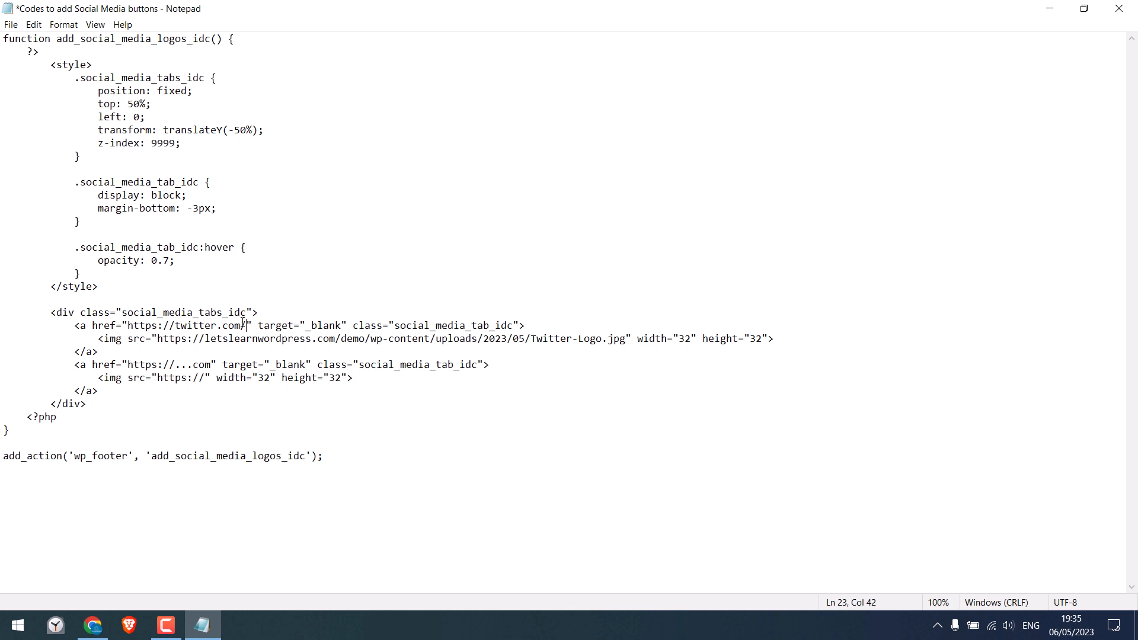
text(/urid)
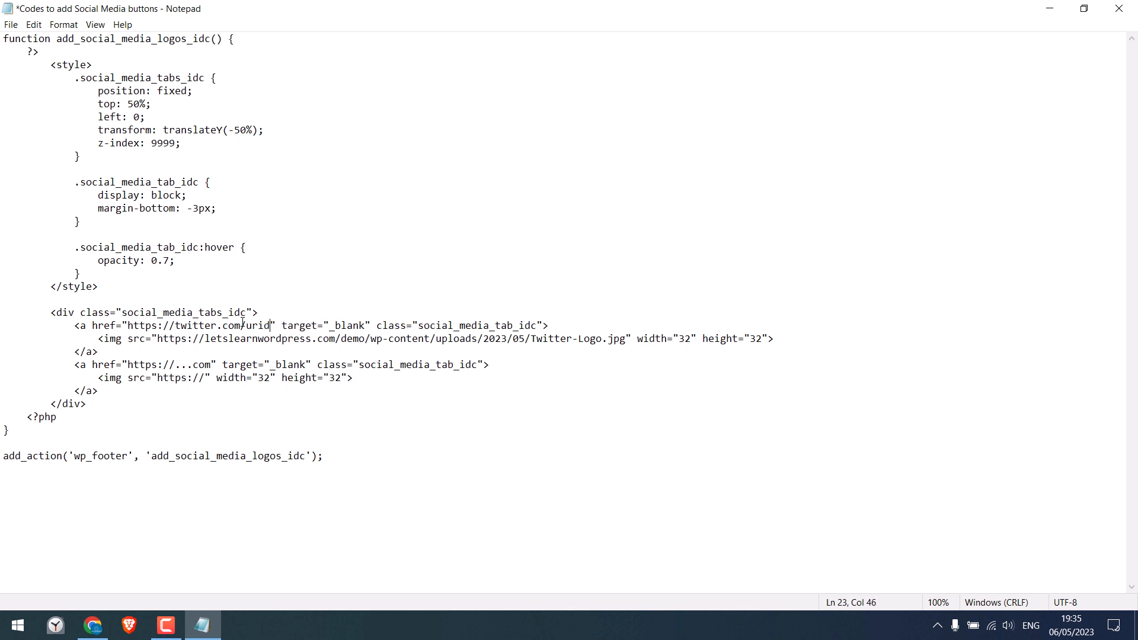
mouse_move(187, 535)
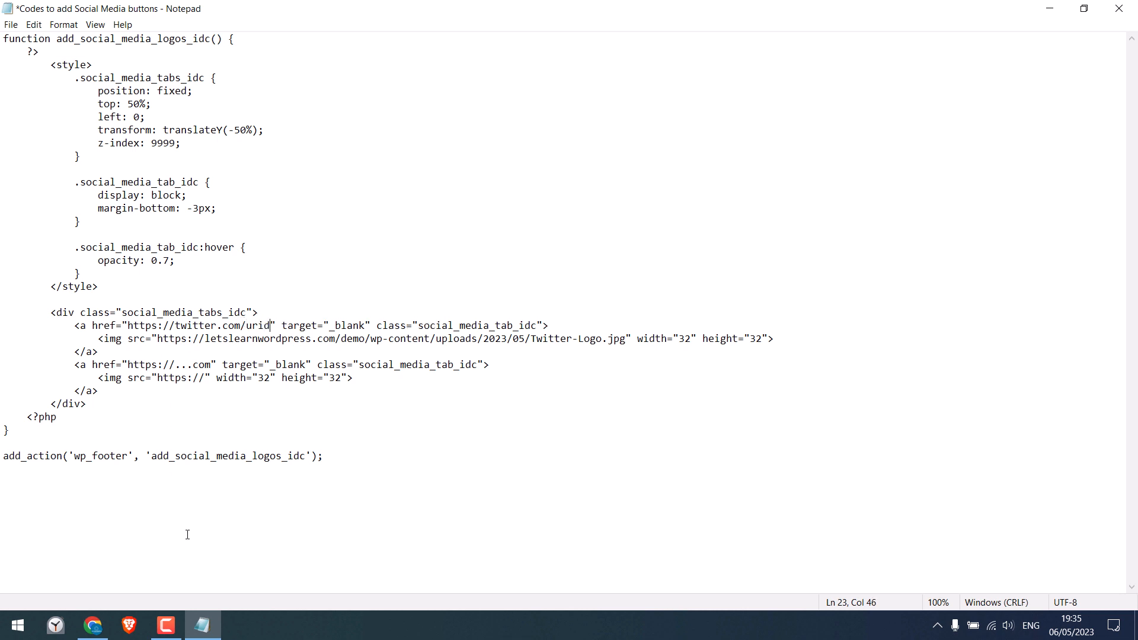
click(92, 624)
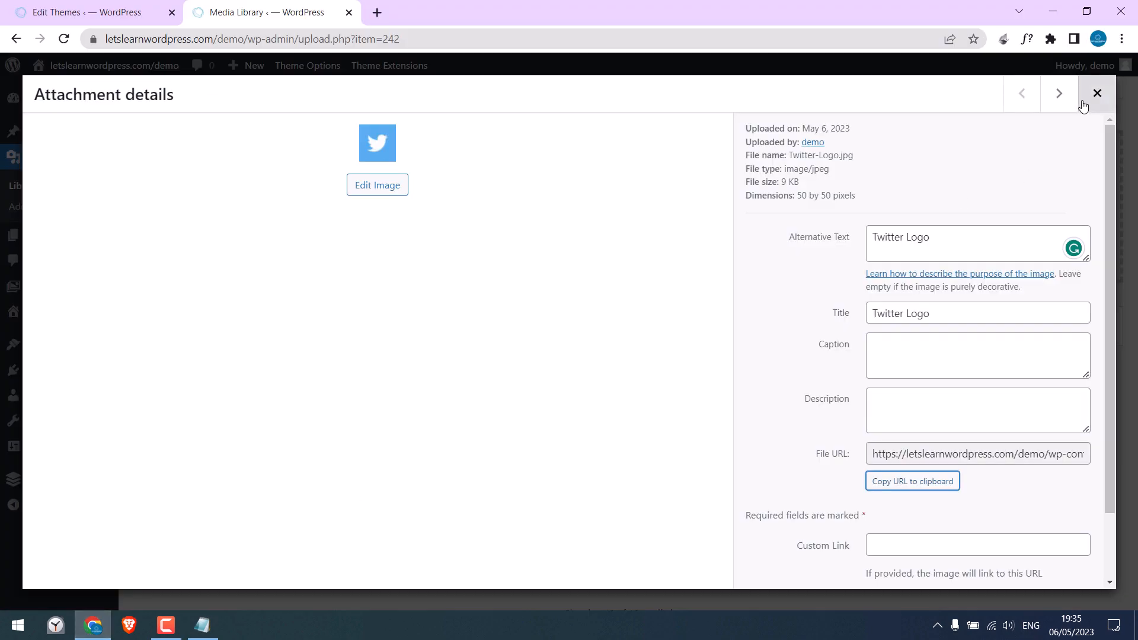
Step: Set the Facebook logo's alt text to 'Facebook Logo' and copy its file URL
click(1021, 93)
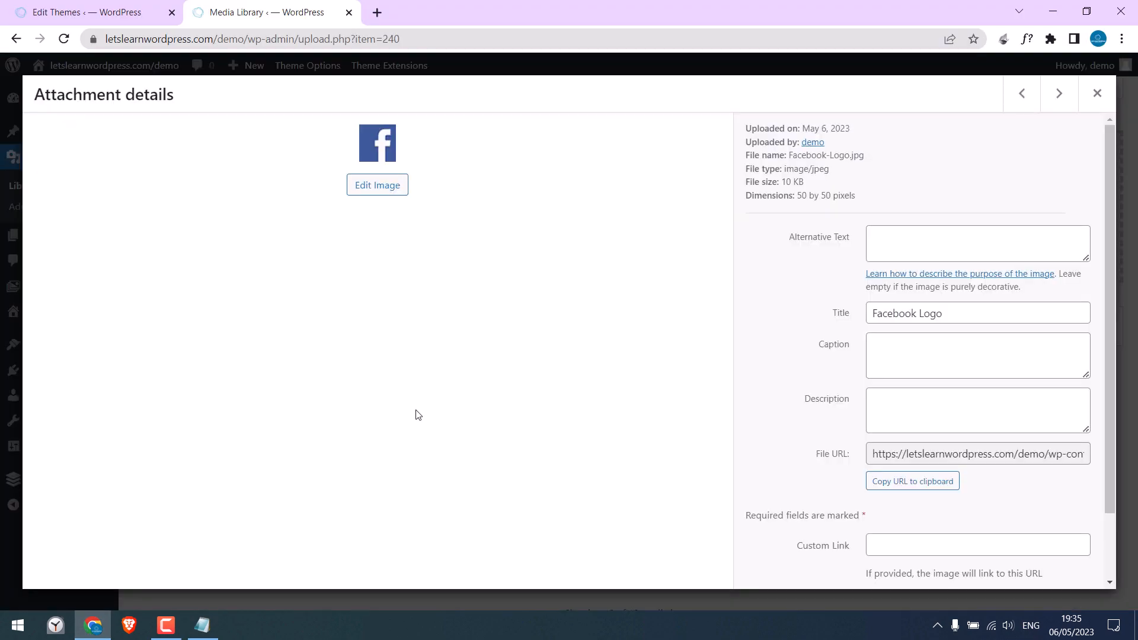
triple_click(976, 313)
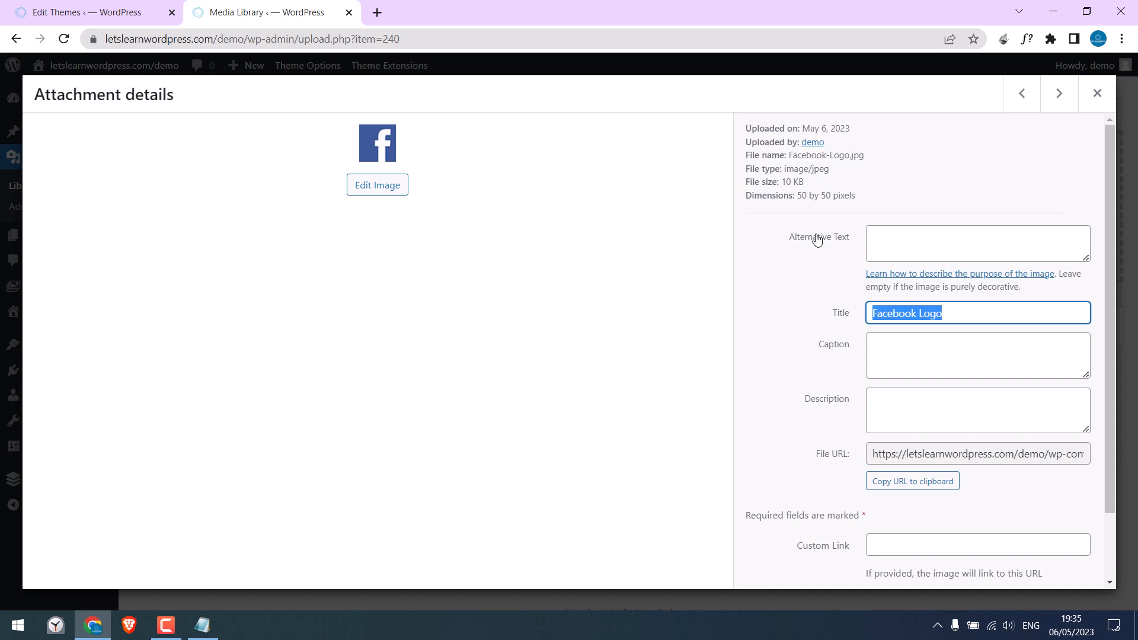
text(Facebook Logo)
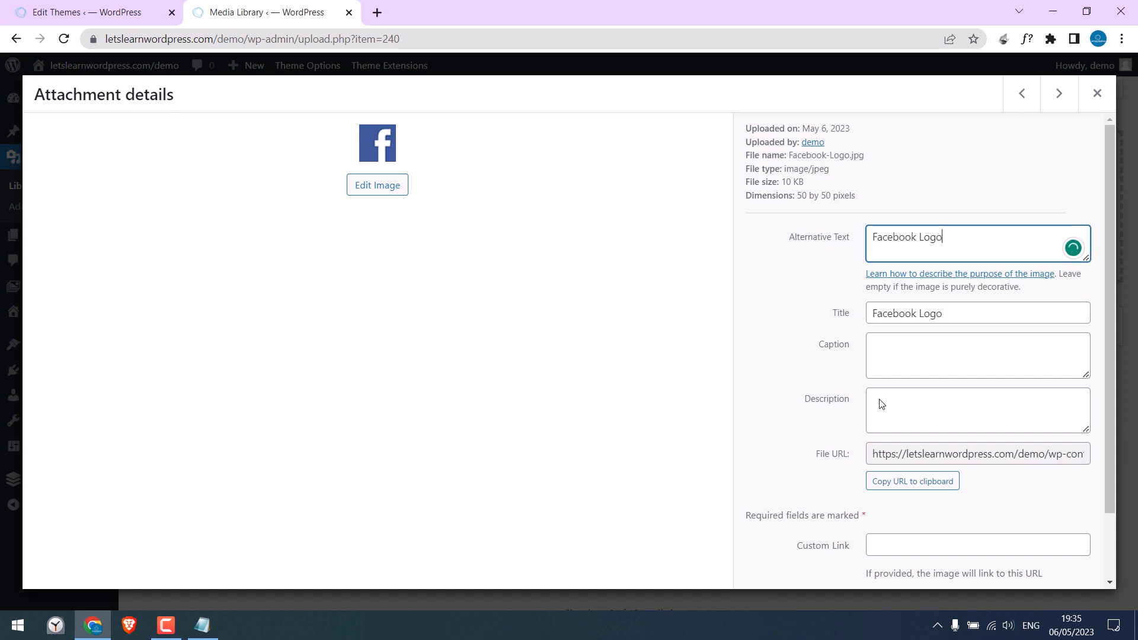
click(913, 481)
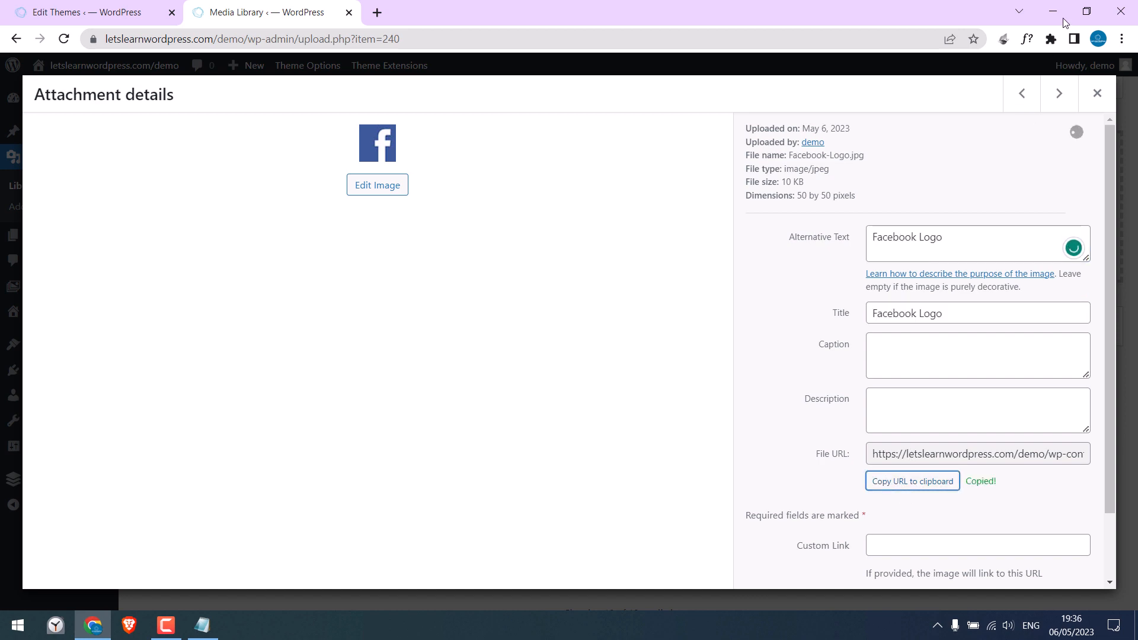
click(203, 624)
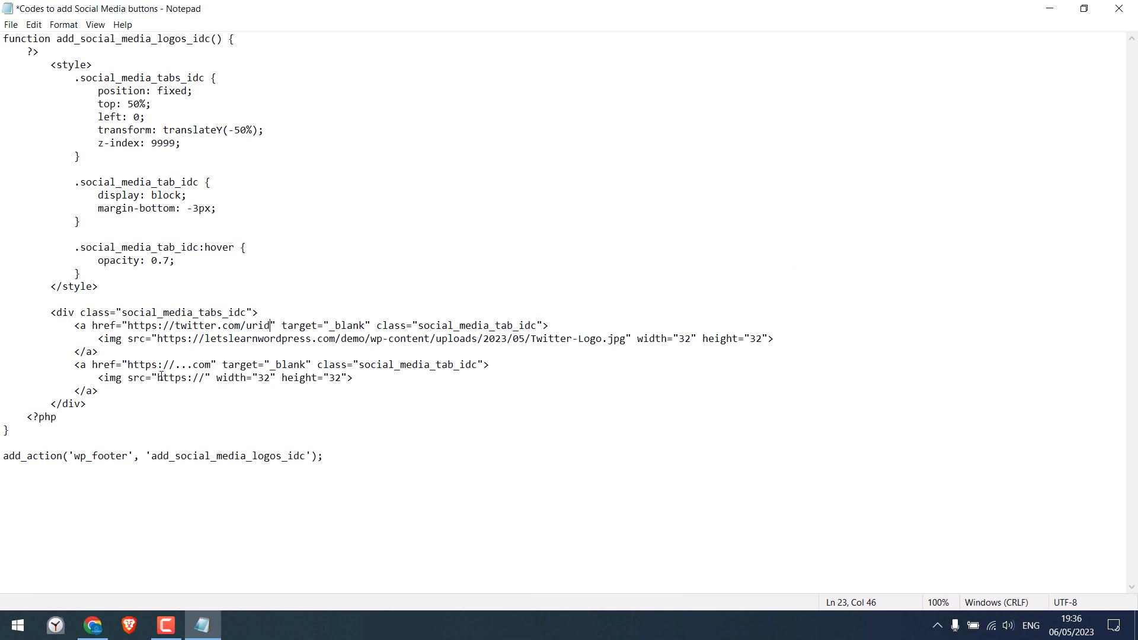
double_click(180, 377)
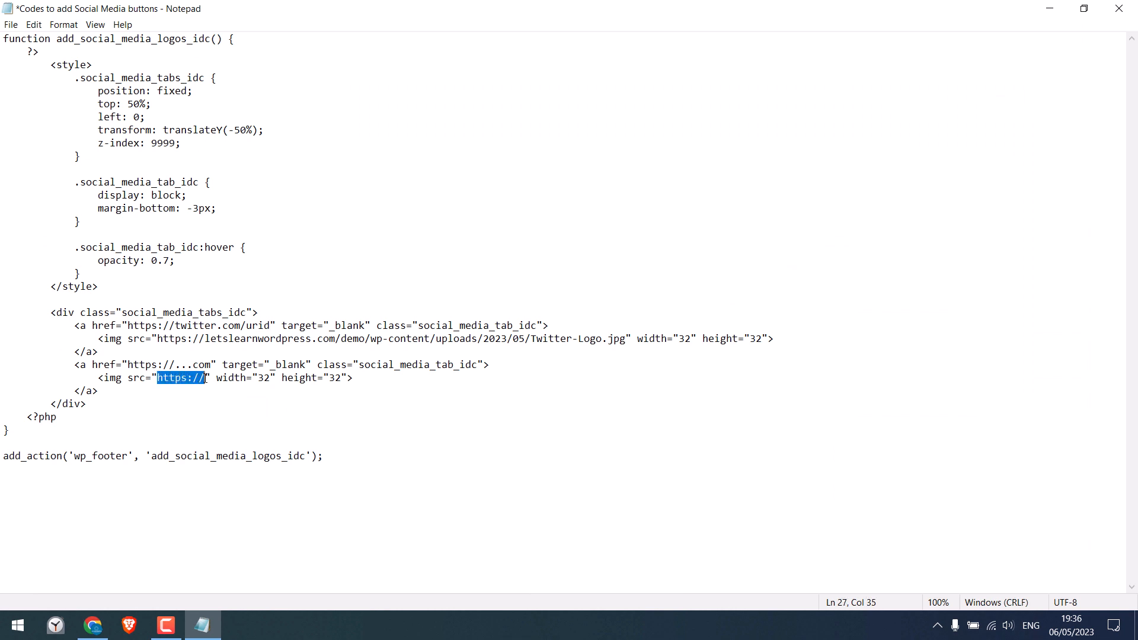
text(https://letslearnwordpress.com/demo/wp-content/uploads/2023/05/Facebook-Logo.jpg)
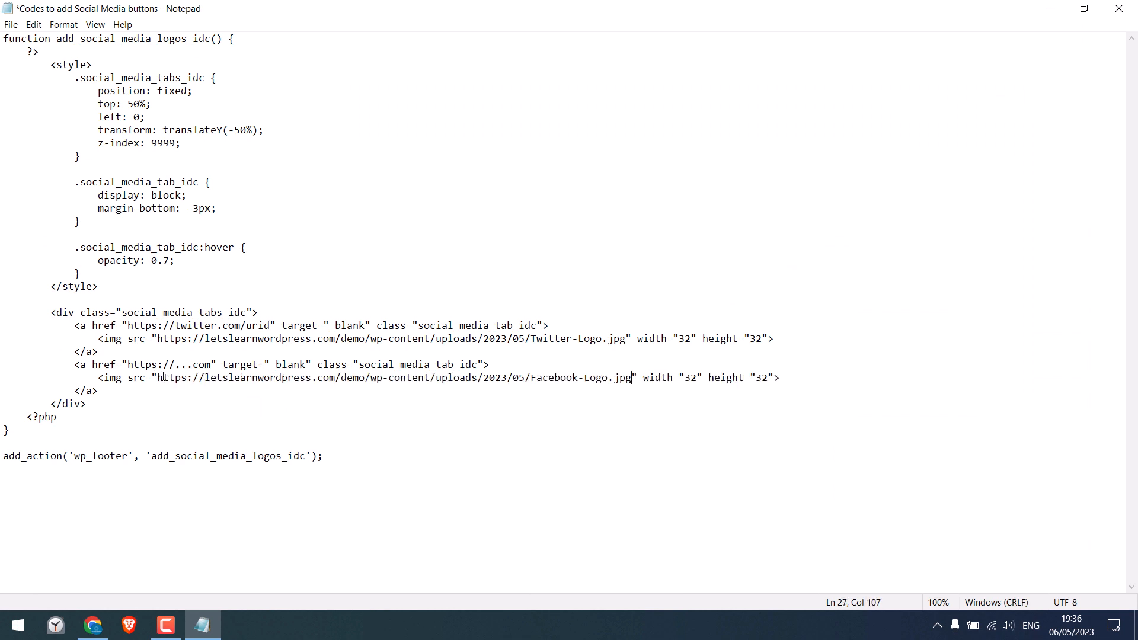
click(154, 378)
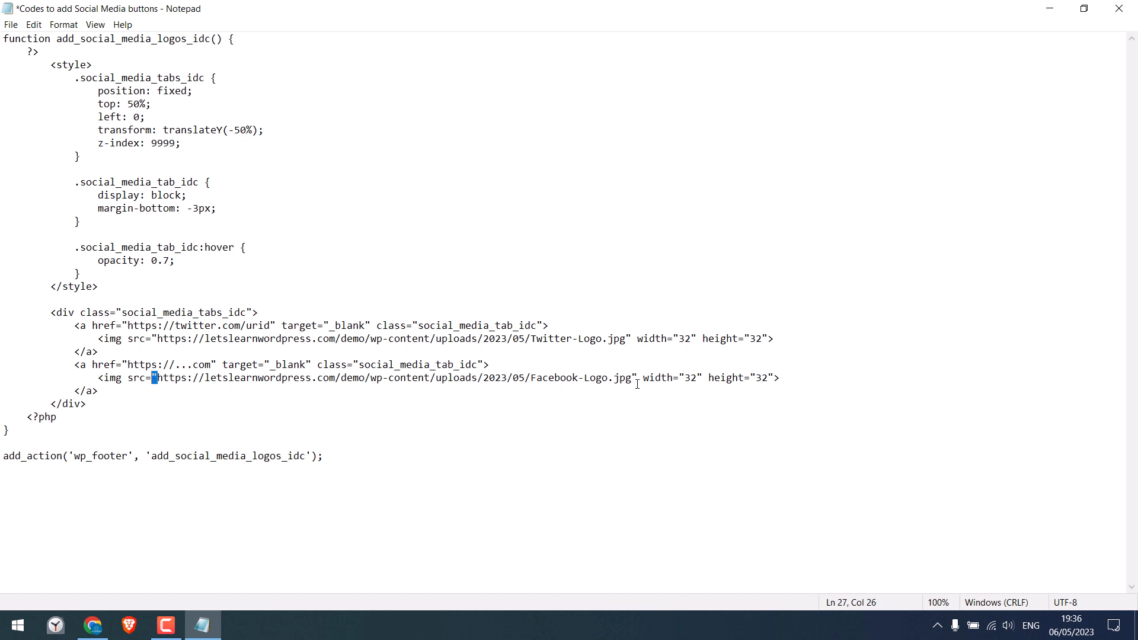
click(633, 377)
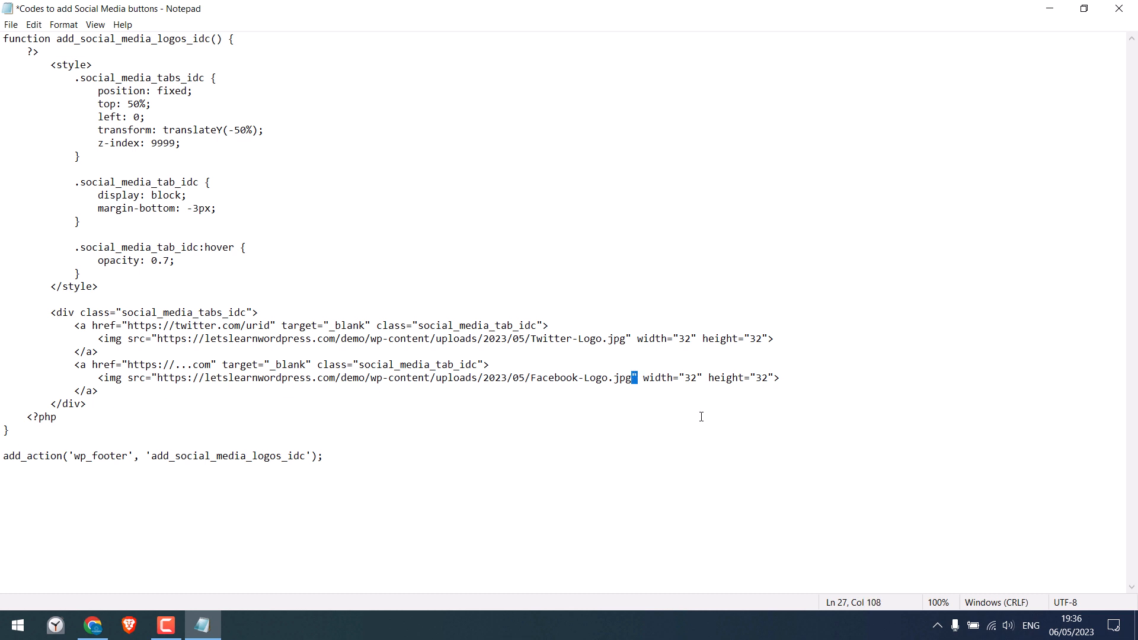
mouse_move(346, 403)
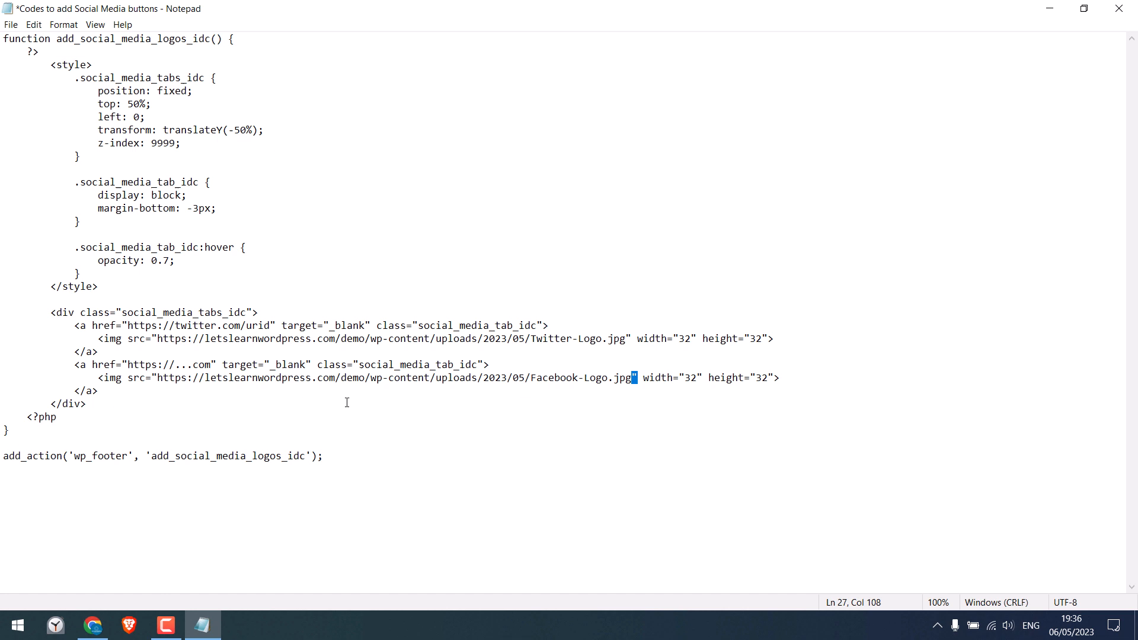
mouse_move(142, 360)
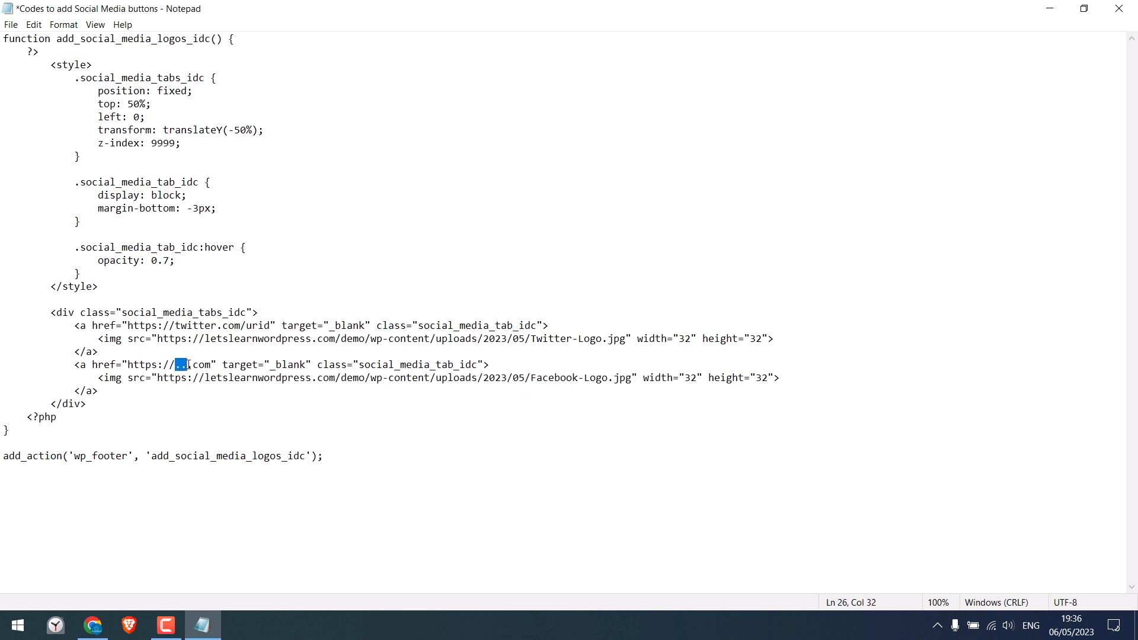
text(facebook)
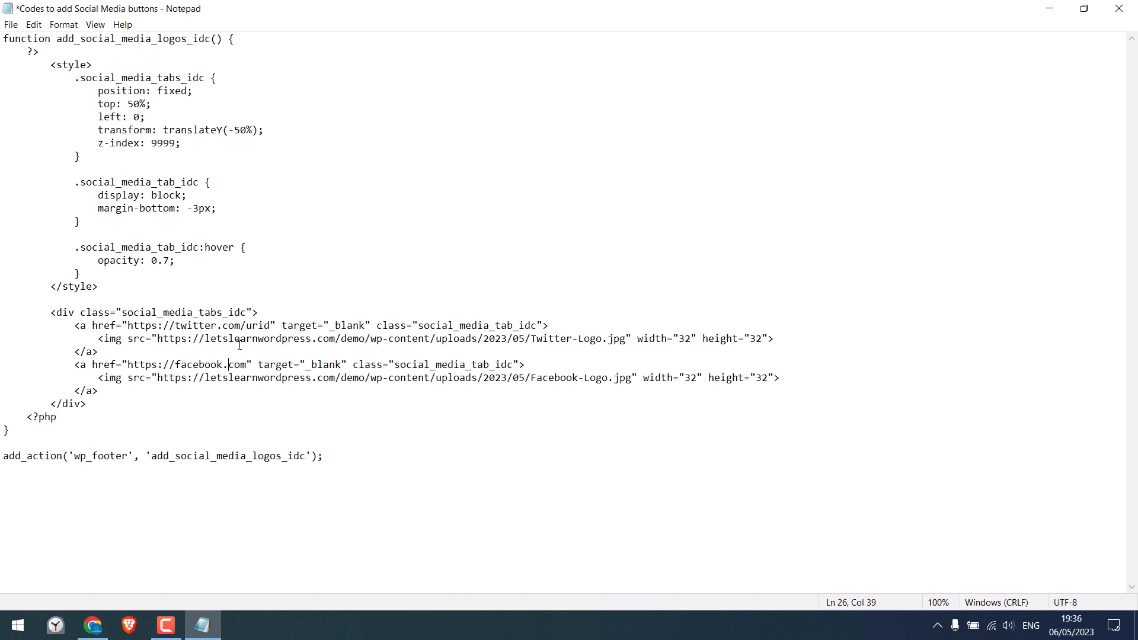
mouse_move(135, 447)
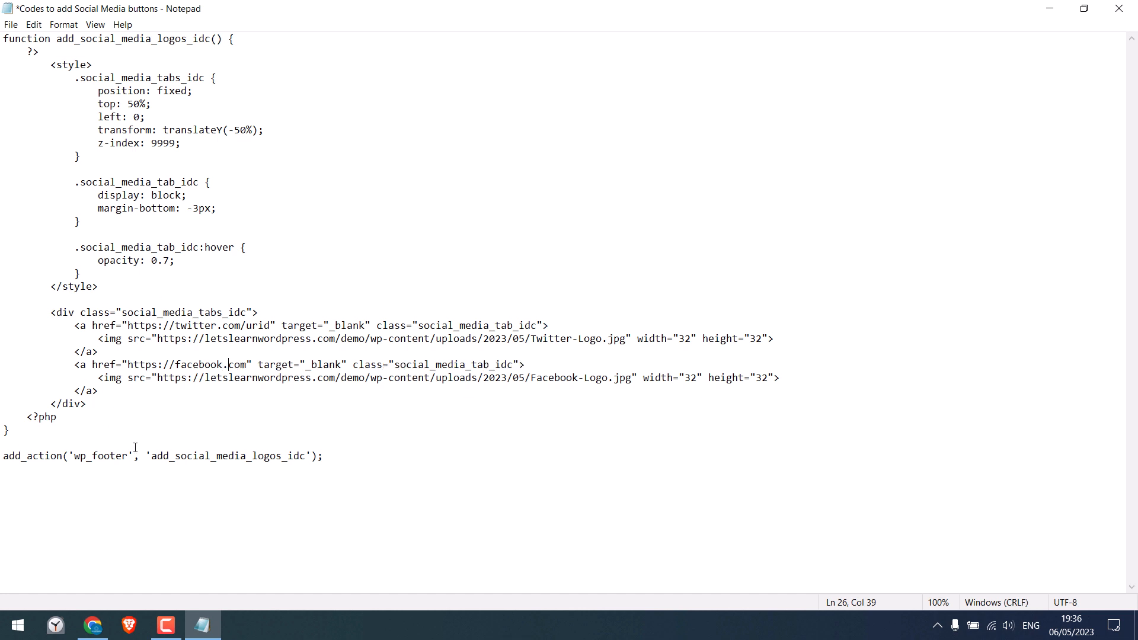
mouse_move(338, 461)
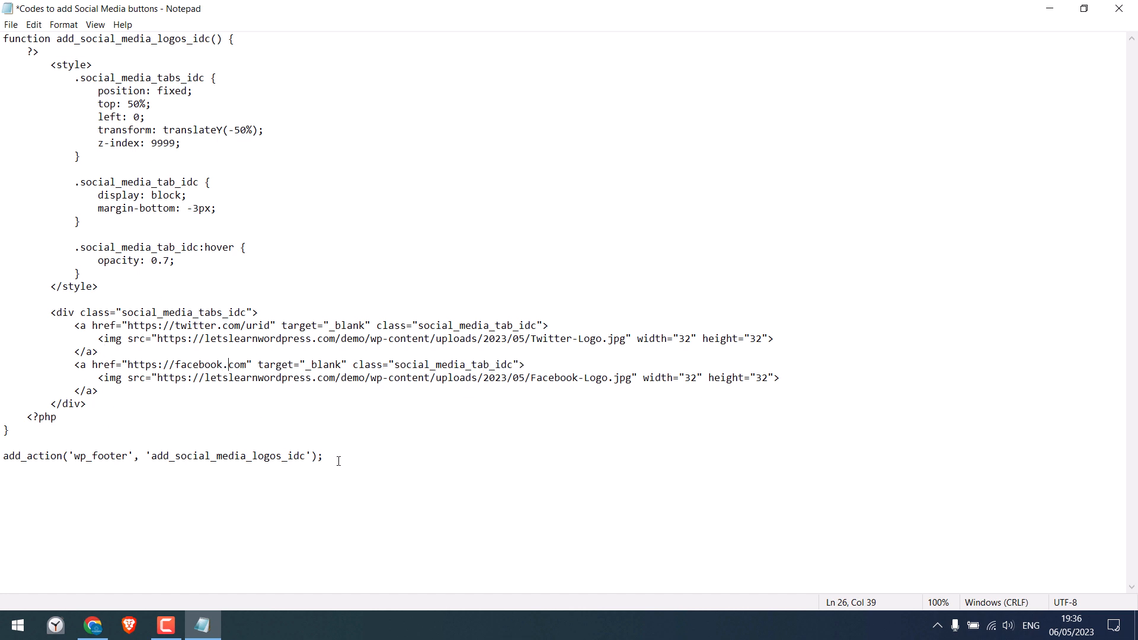
key(ctrl+a)
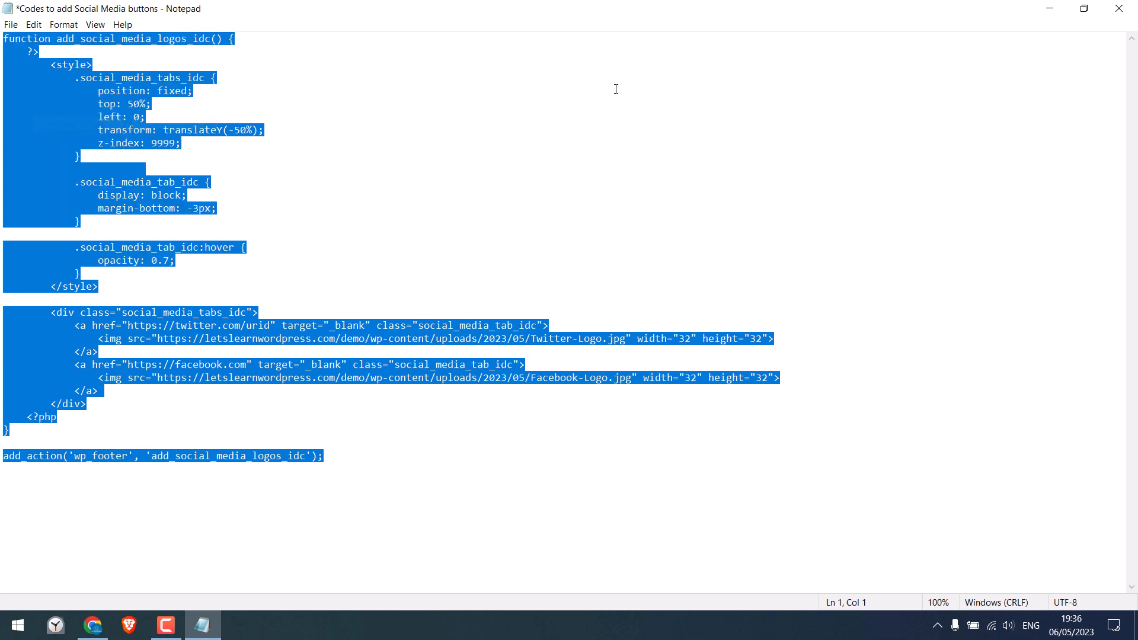
Step: Save functions.php with the Twitter and Facebook icon snippet and visit the live site
click(92, 625)
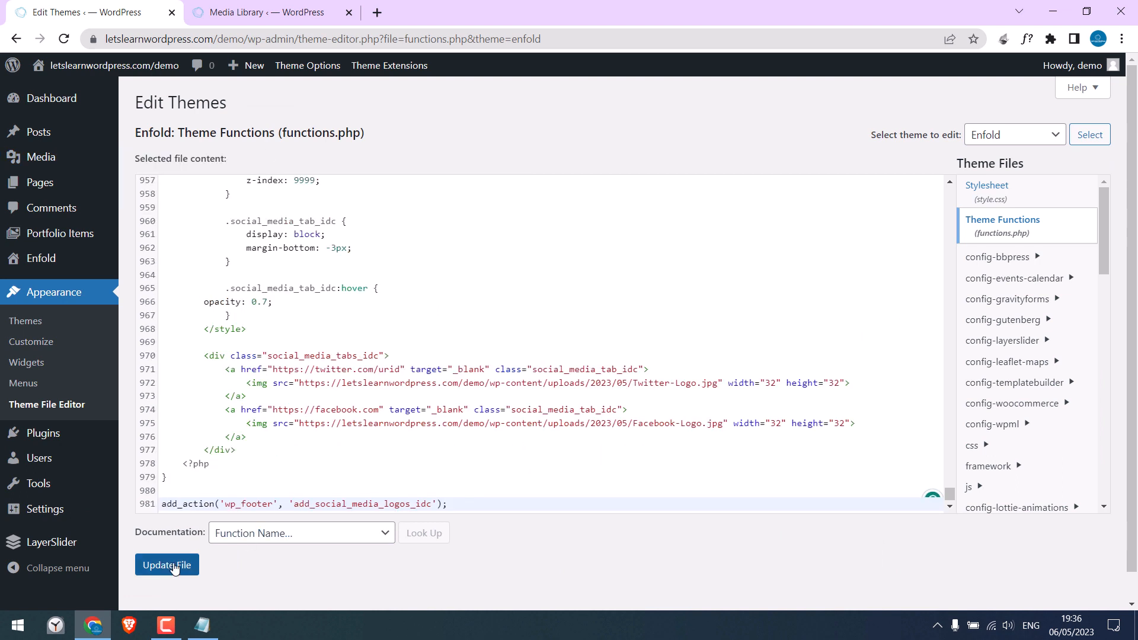
click(166, 564)
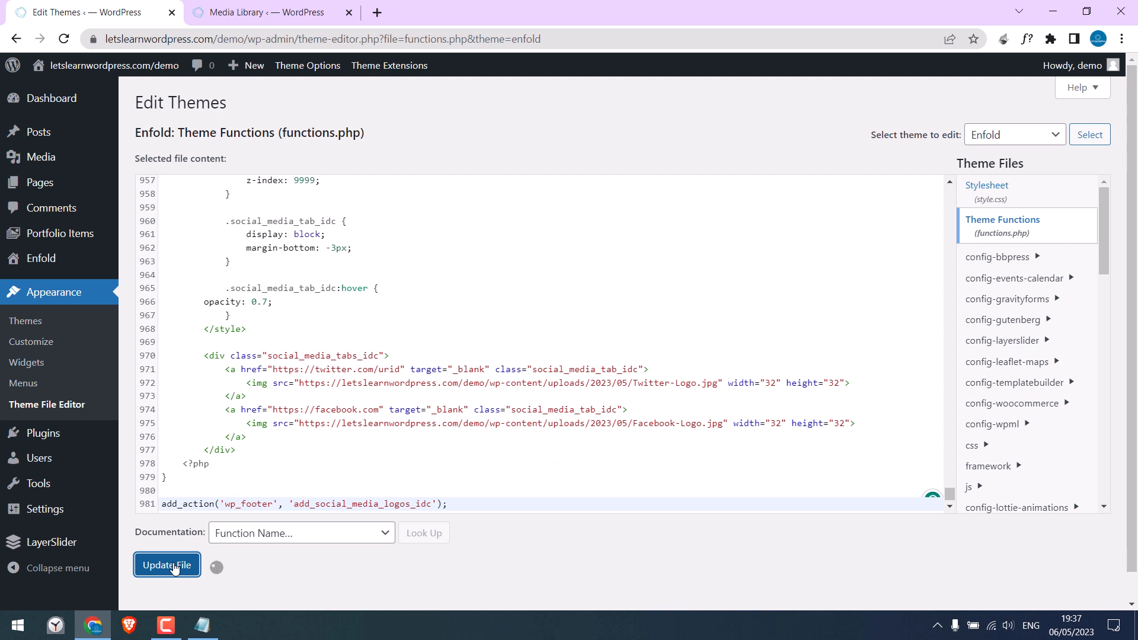
click(166, 565)
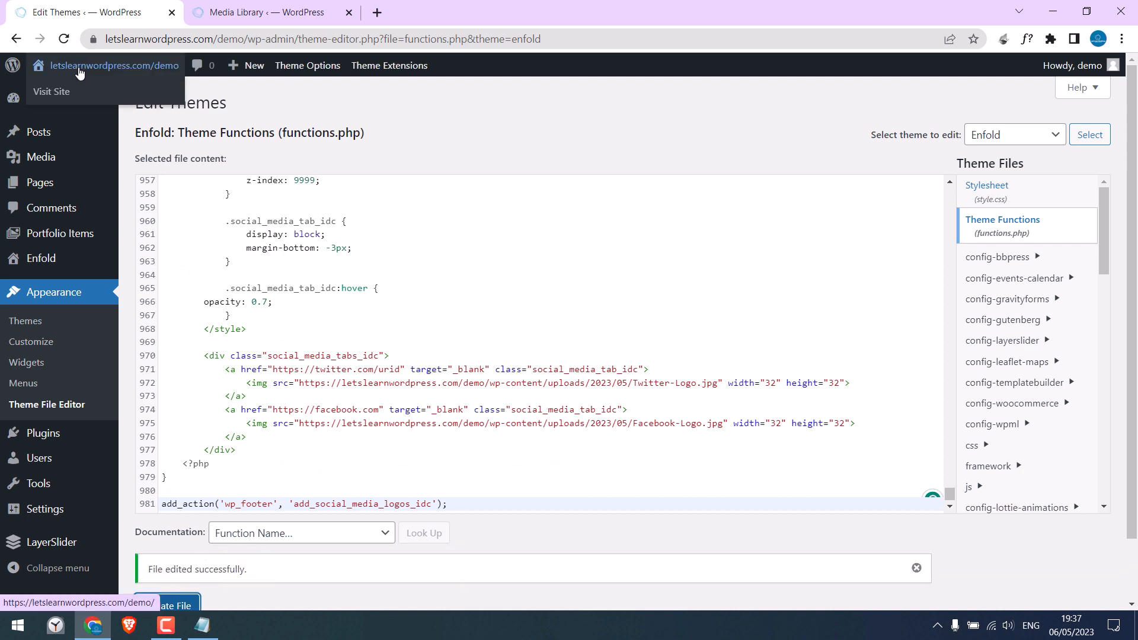
click(51, 92)
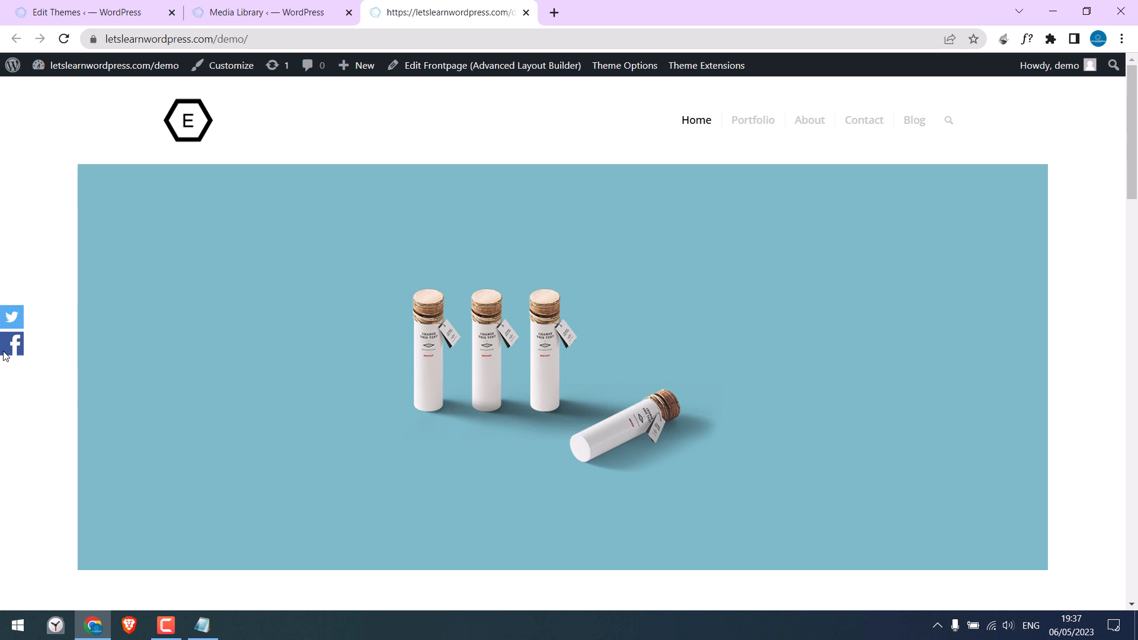
mouse_move(12, 318)
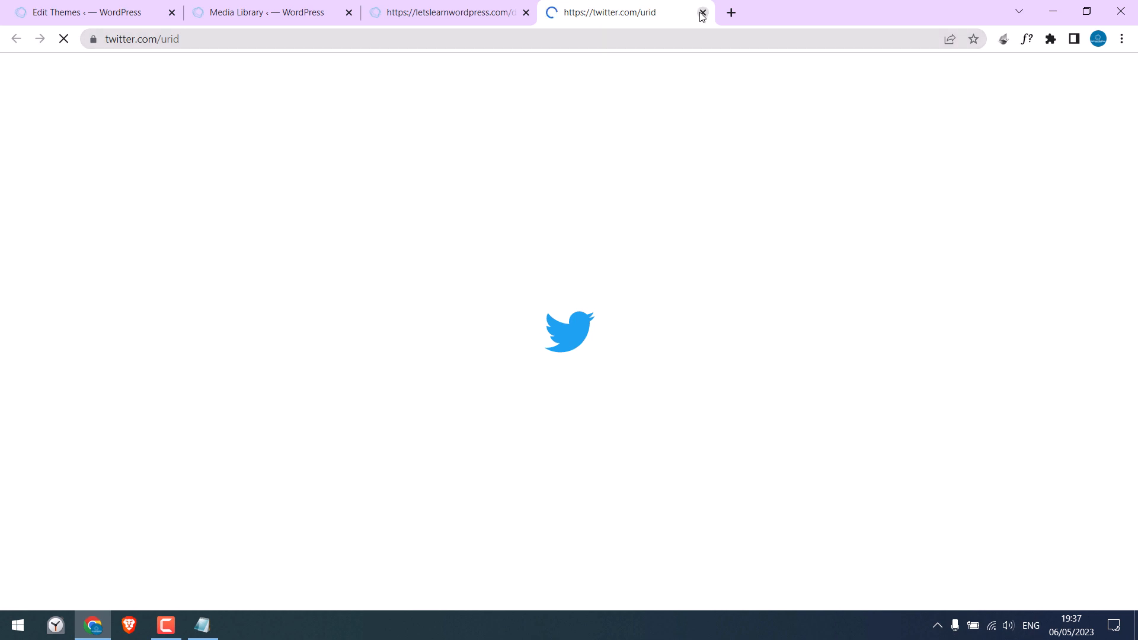
click(701, 12)
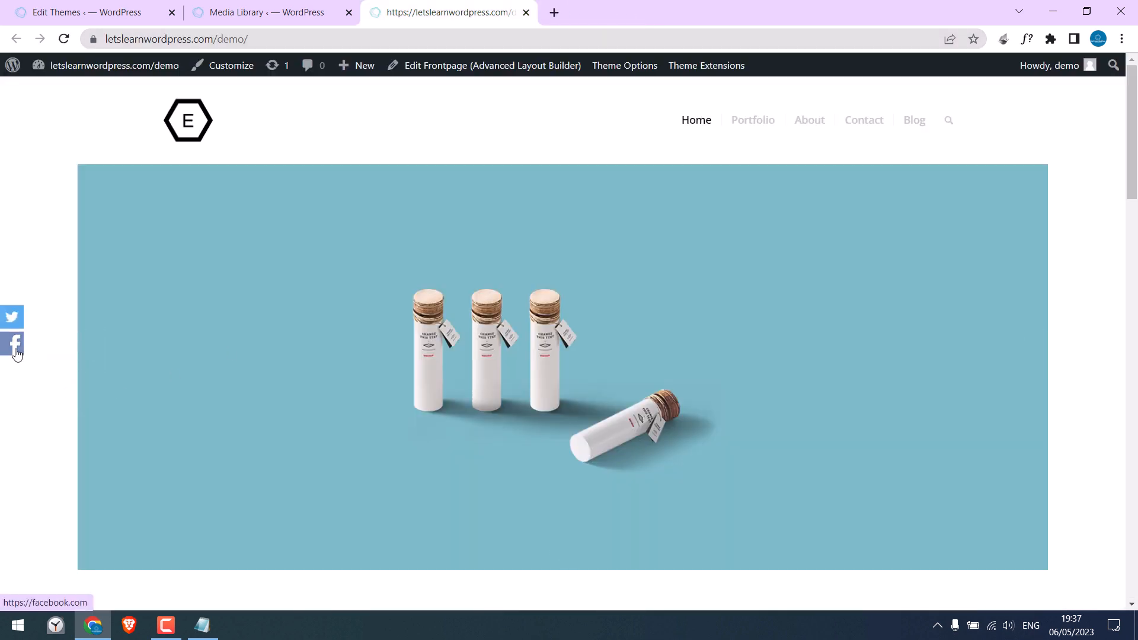
click(12, 342)
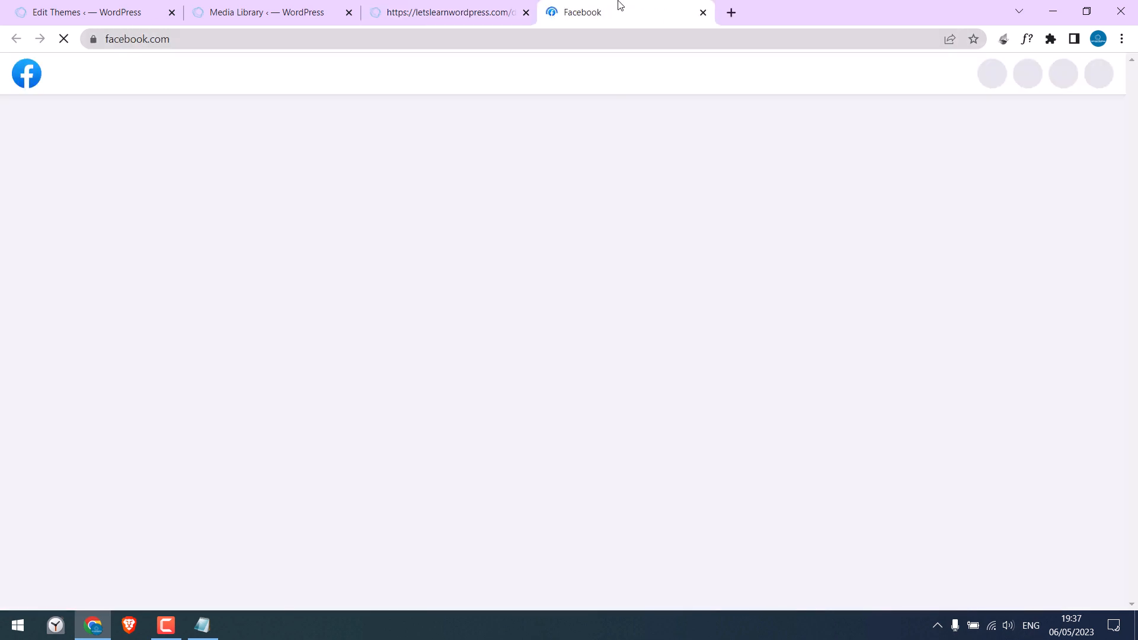
click(700, 12)
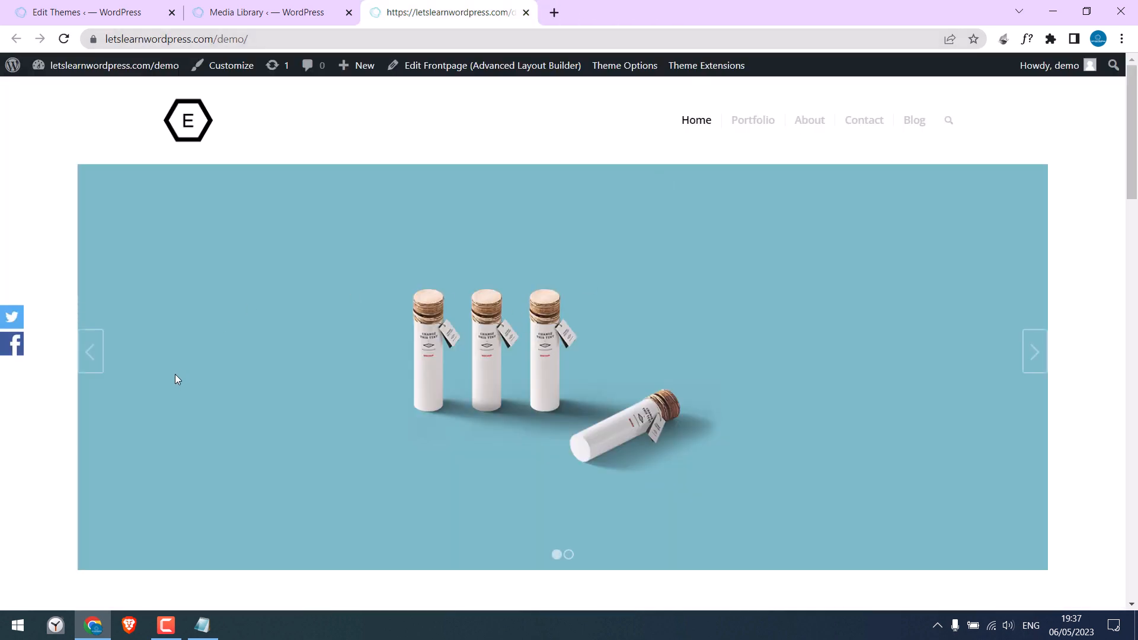
mouse_move(11, 276)
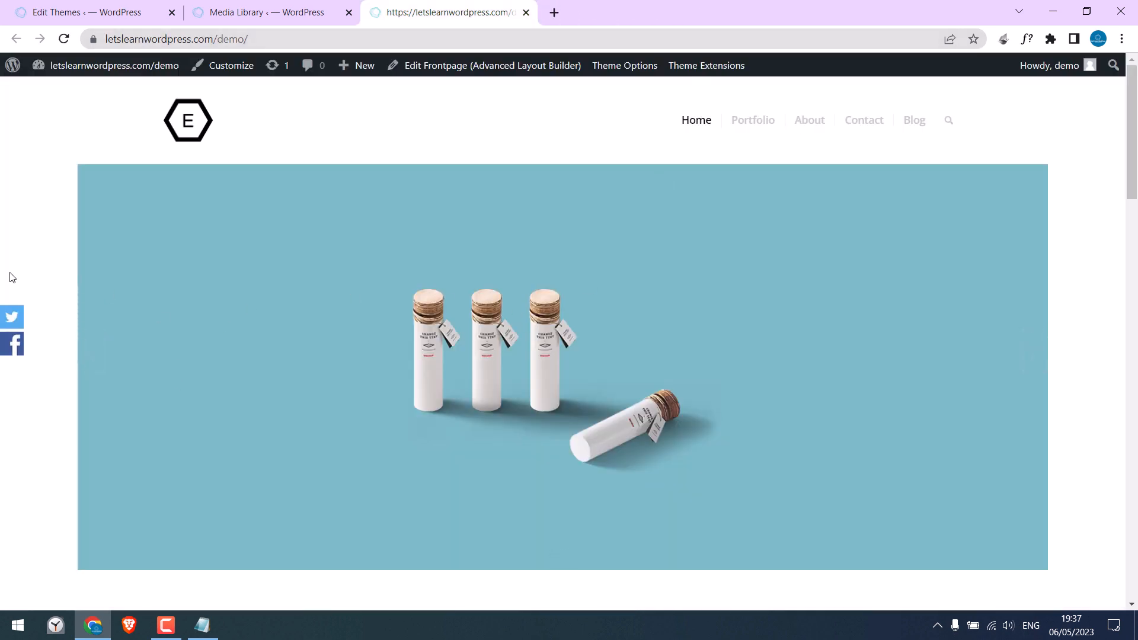
click(80, 12)
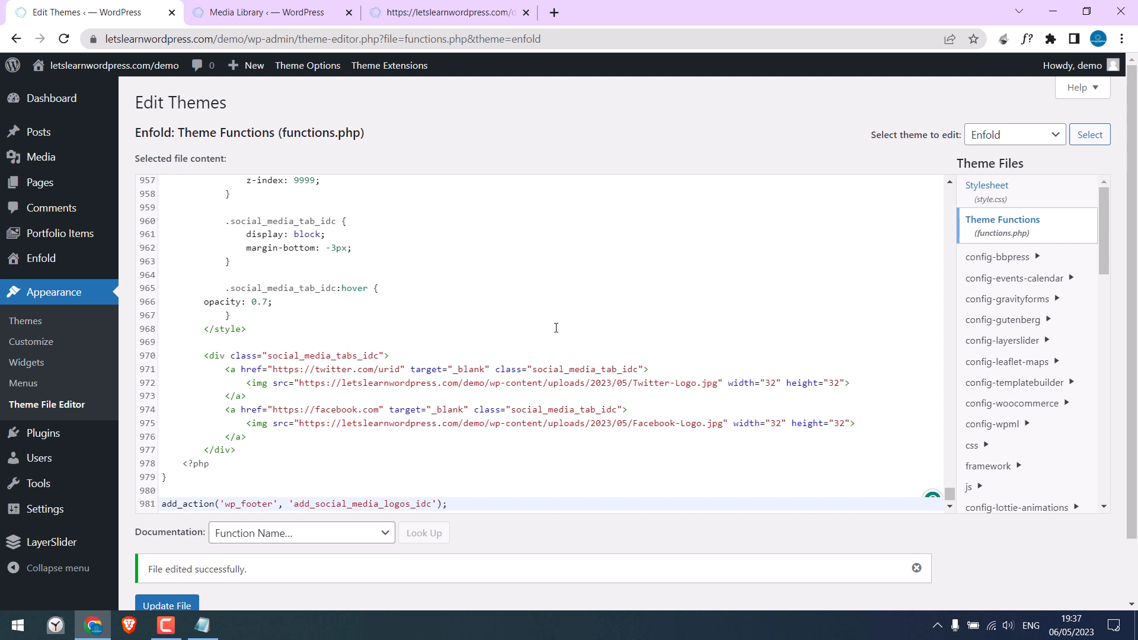
Step: Change the icon CSS from left: 0 to right: 0 and check placement on the live site
scroll(up, 3)
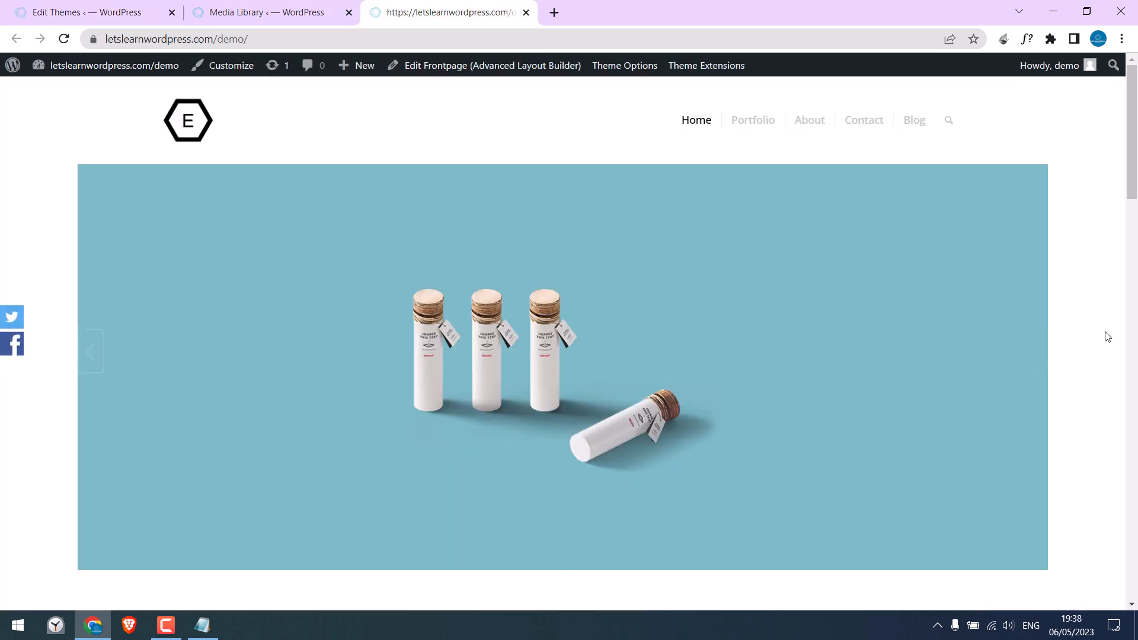
click(80, 11)
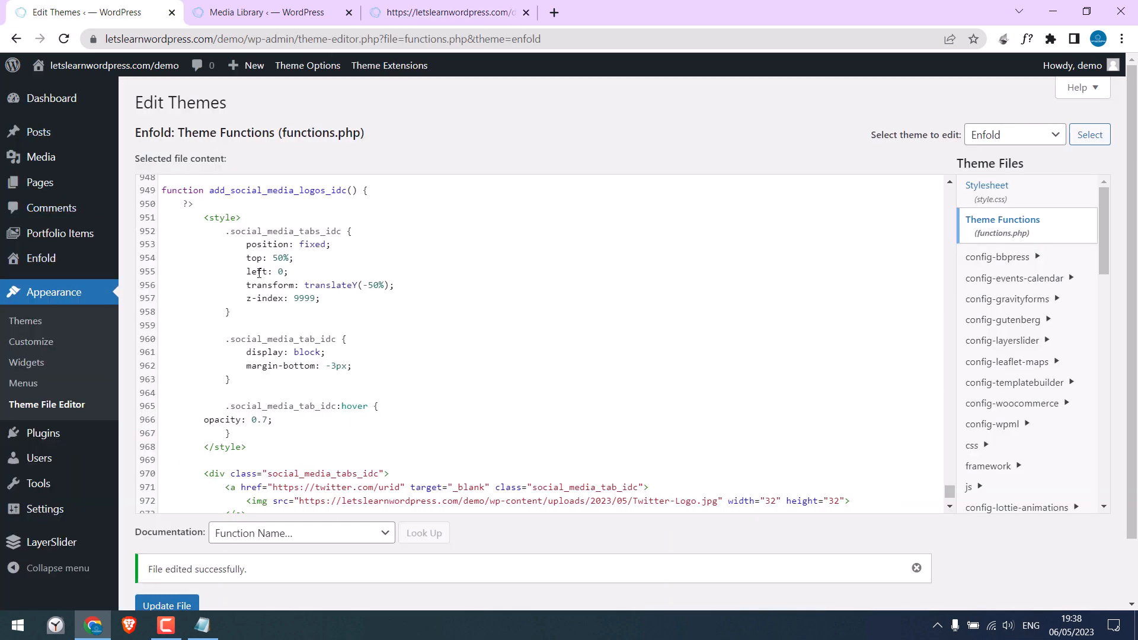
double_click(254, 270)
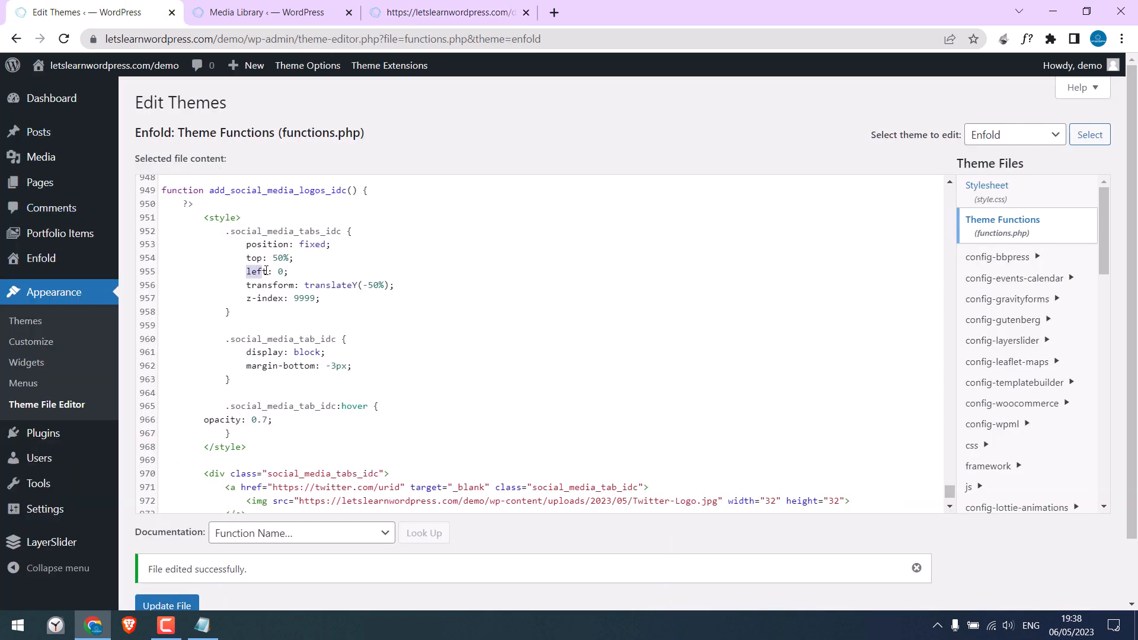
text(righ)
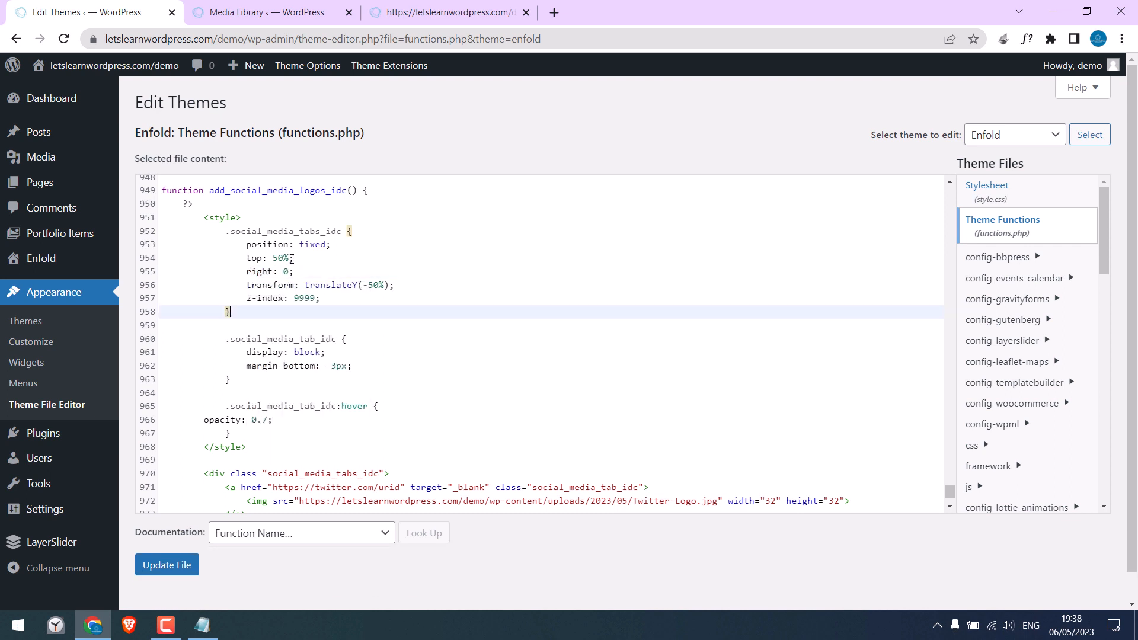
click(448, 12)
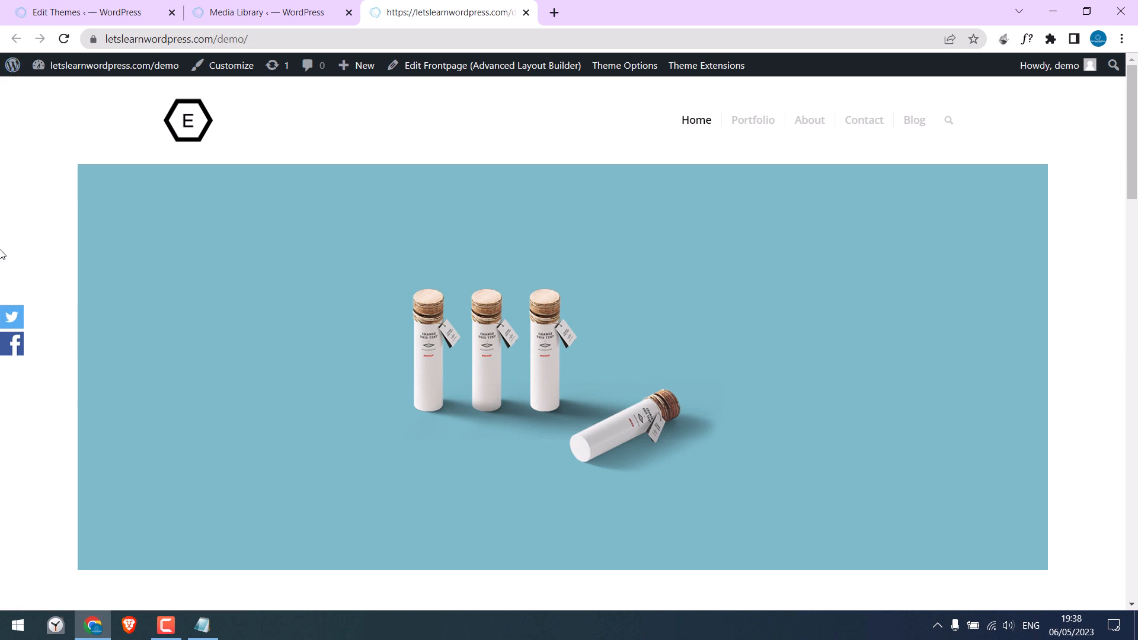
mouse_move(41, 144)
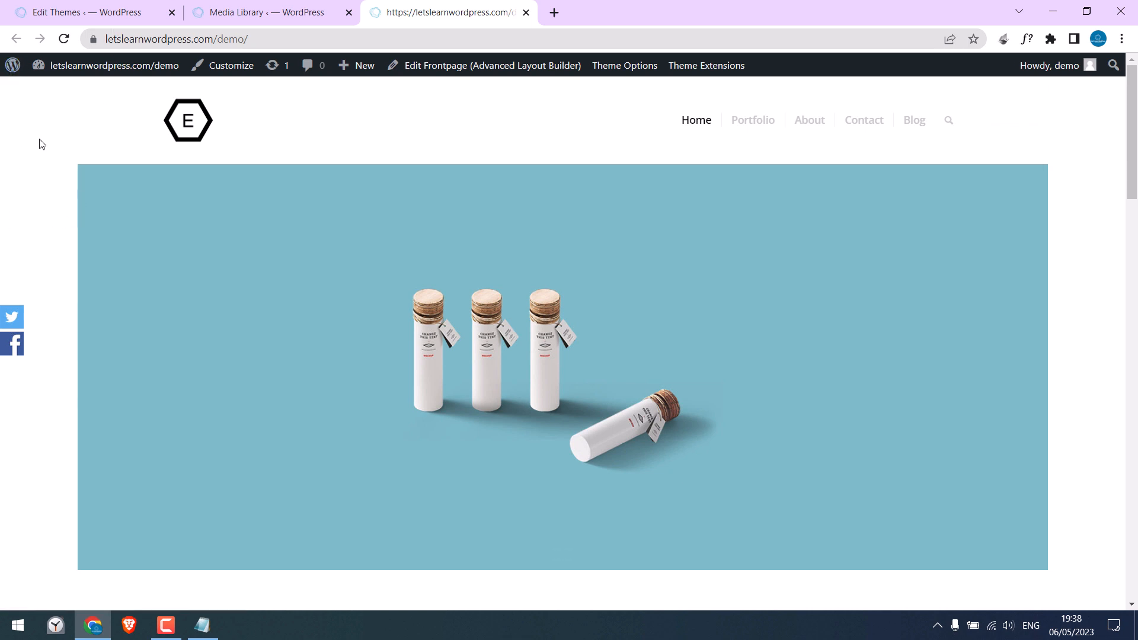
mouse_move(11, 491)
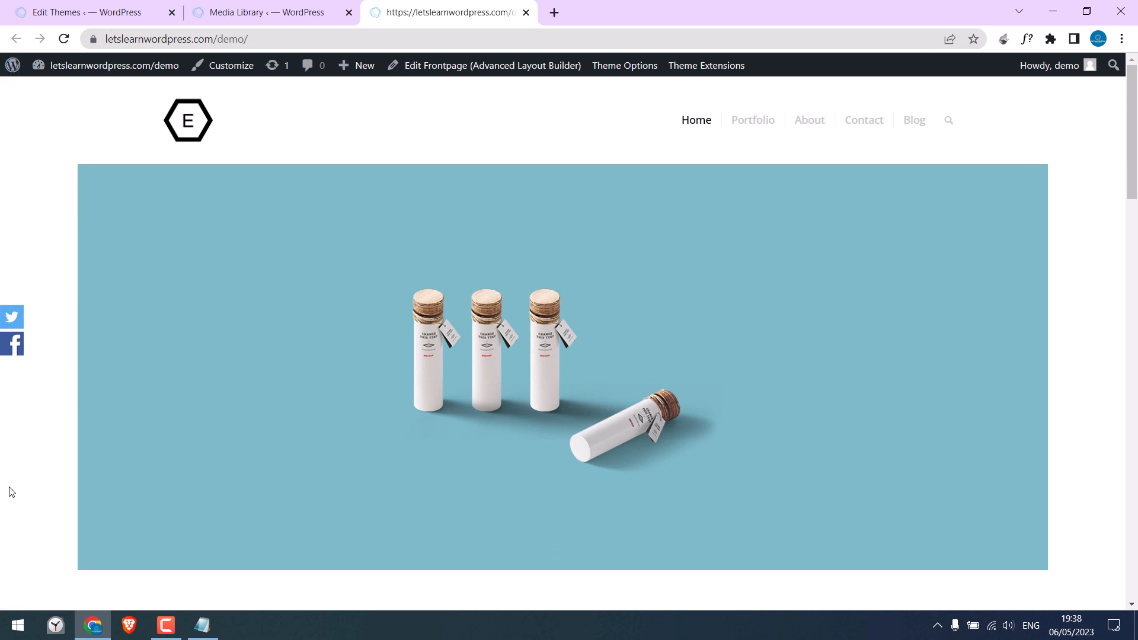
click(87, 11)
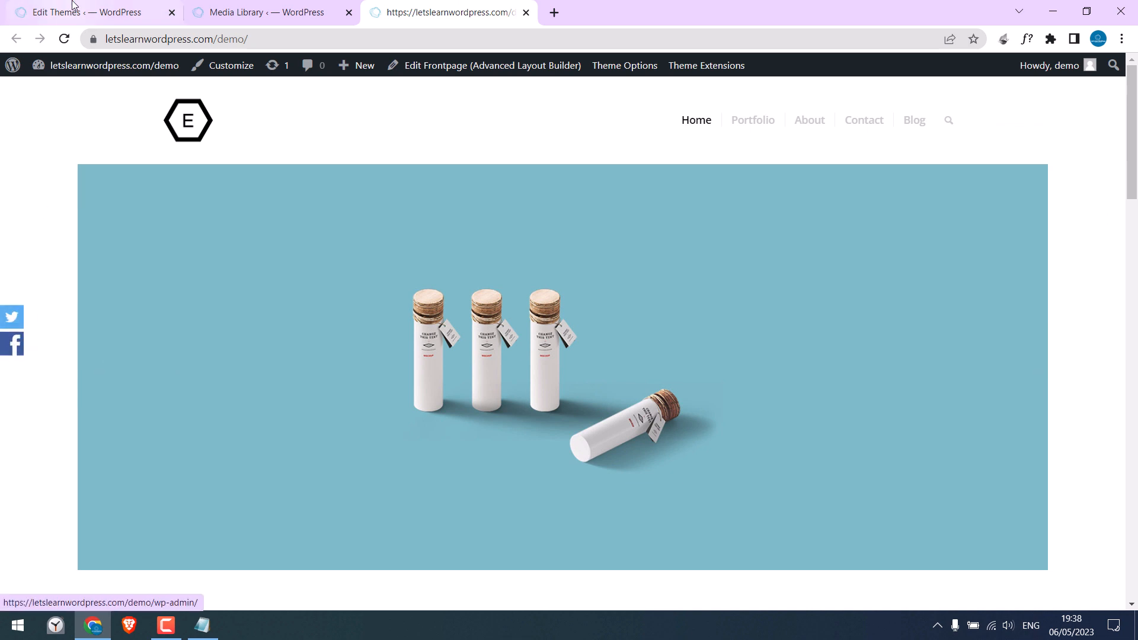
Step: Set the icon bottom margin to 5px and save functions.php
click(86, 12)
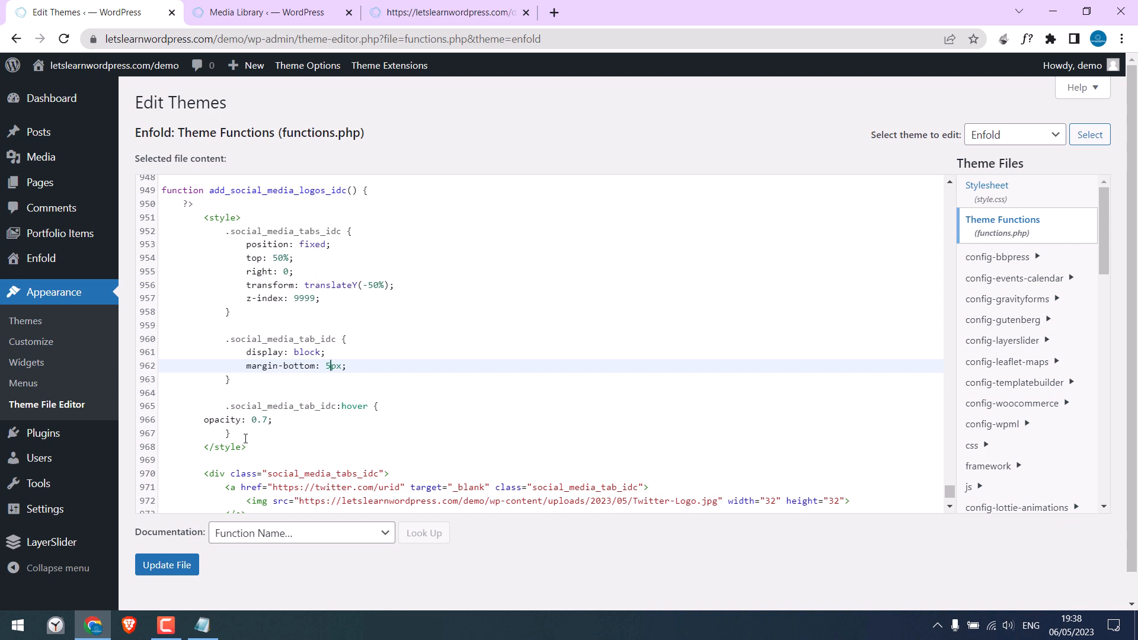
click(166, 565)
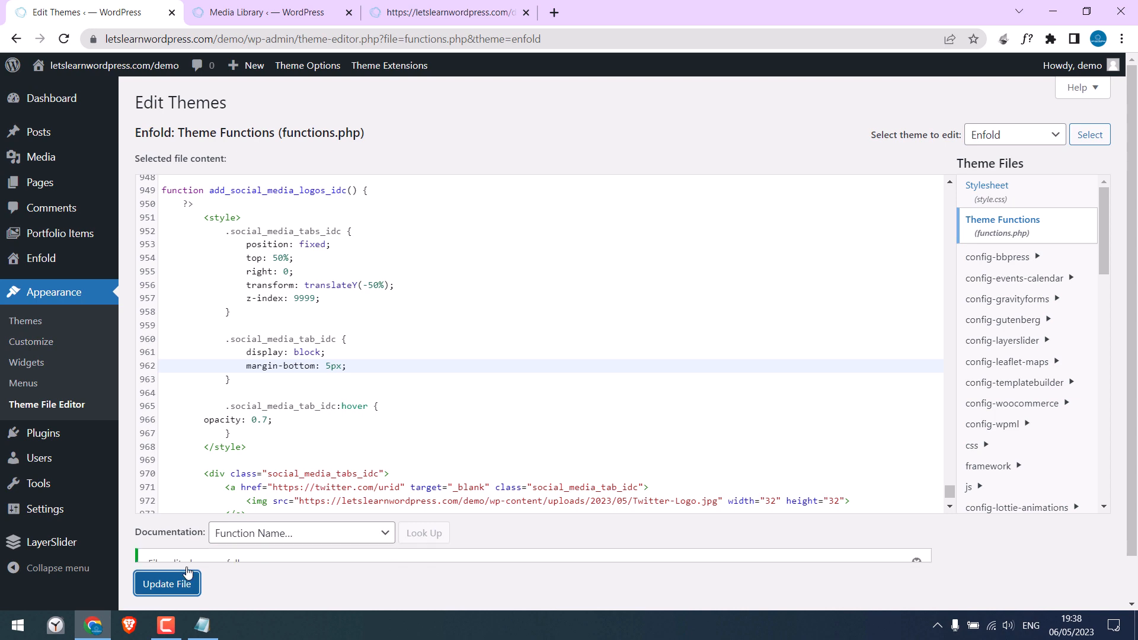
Step: Reload the homepage to see the Twitter and Facebook icons on the right edge
click(449, 12)
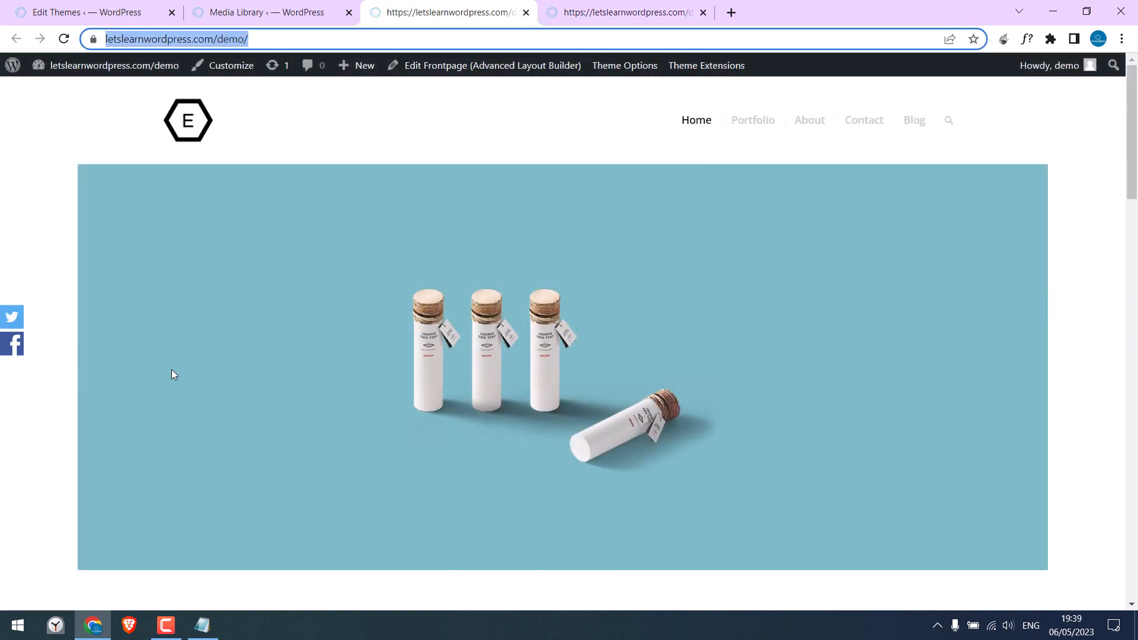
click(624, 12)
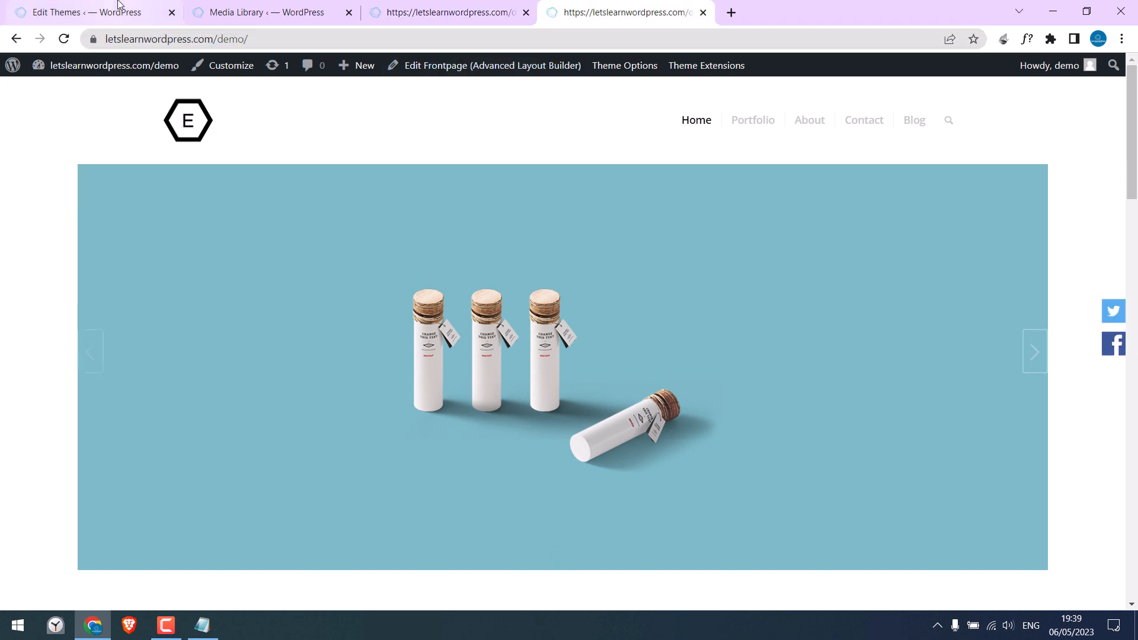
click(83, 12)
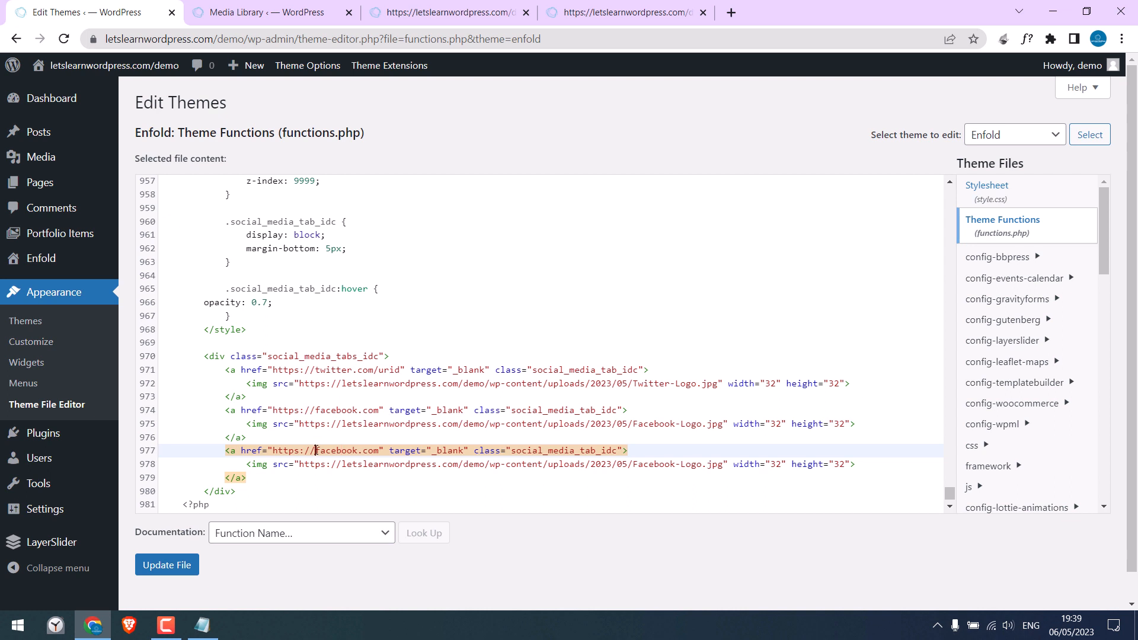
text(instagram)
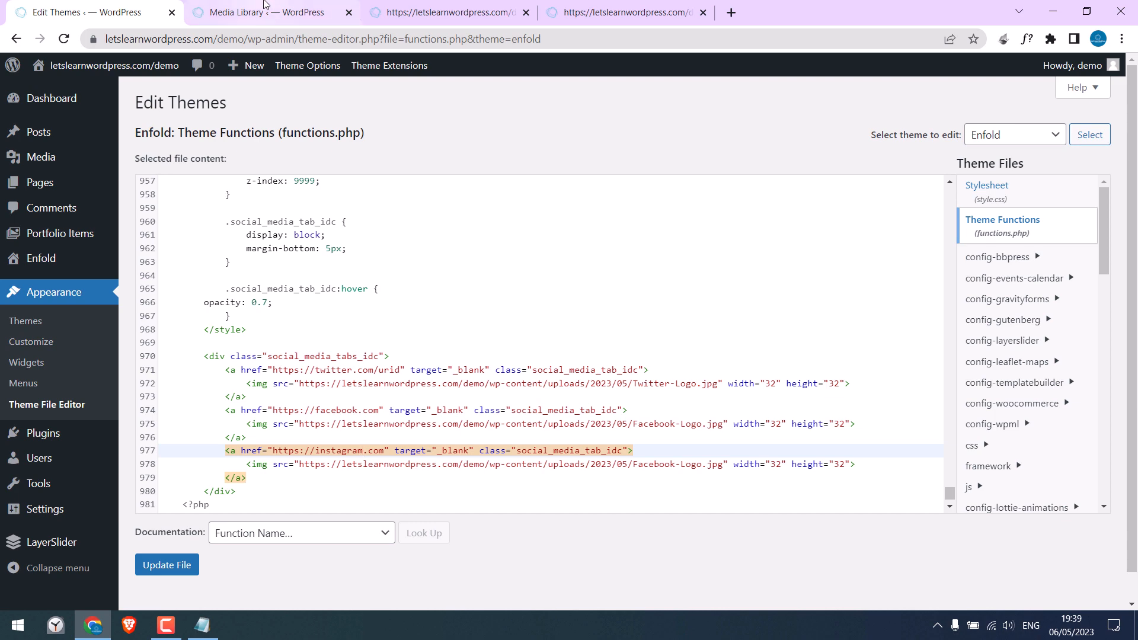
click(261, 12)
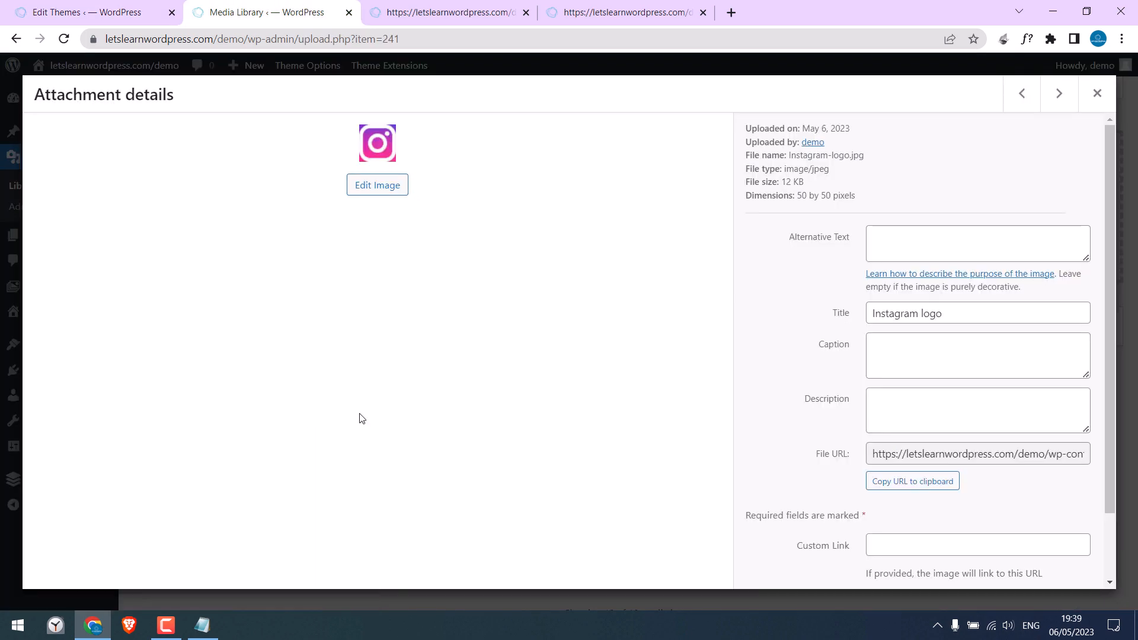
Step: Give the Instagram logo alt text 'Instagram logo' and use Instagram-logo.jpg as the third icon's image
triple_click(976, 313)
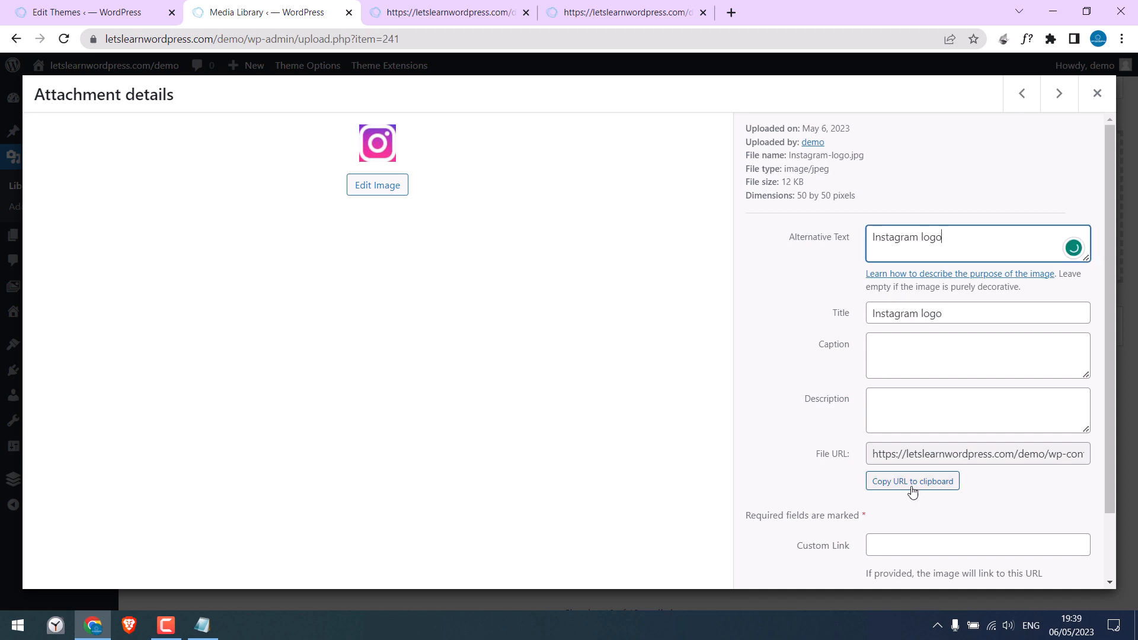
click(87, 12)
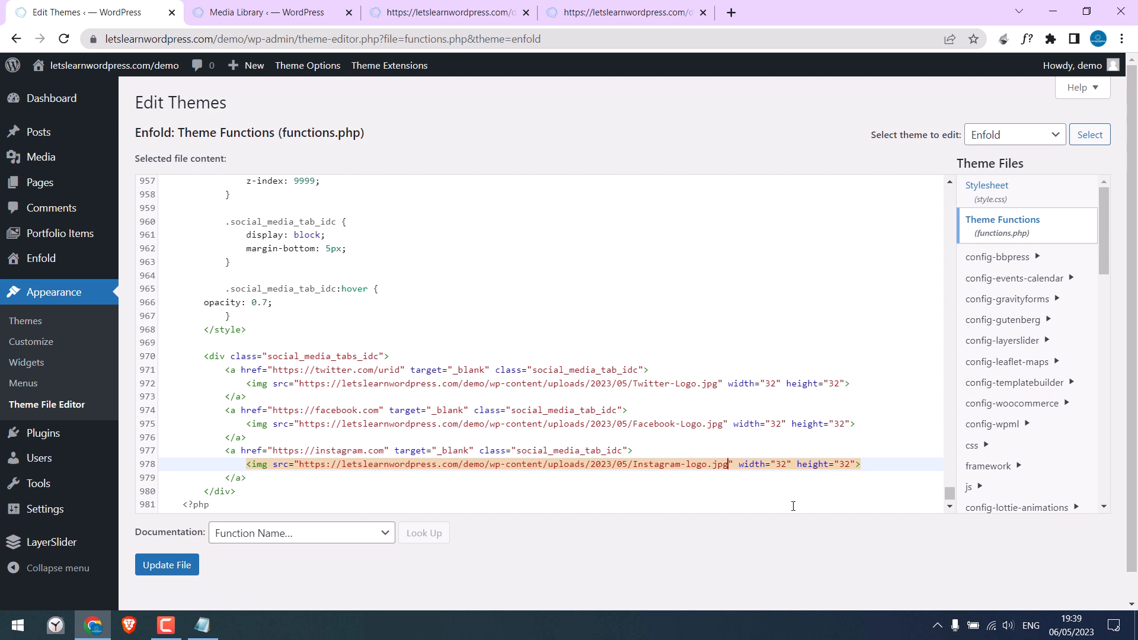
mouse_move(556, 401)
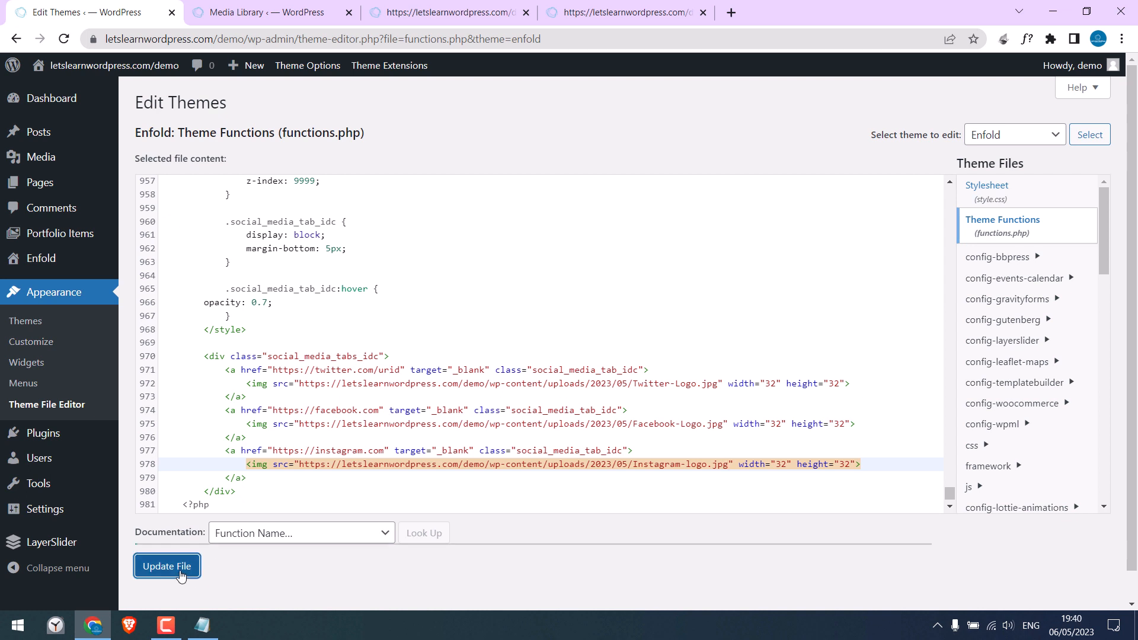
Step: Save functions.php and reload the site to confirm Twitter, Facebook and Instagram icons appear
click(625, 12)
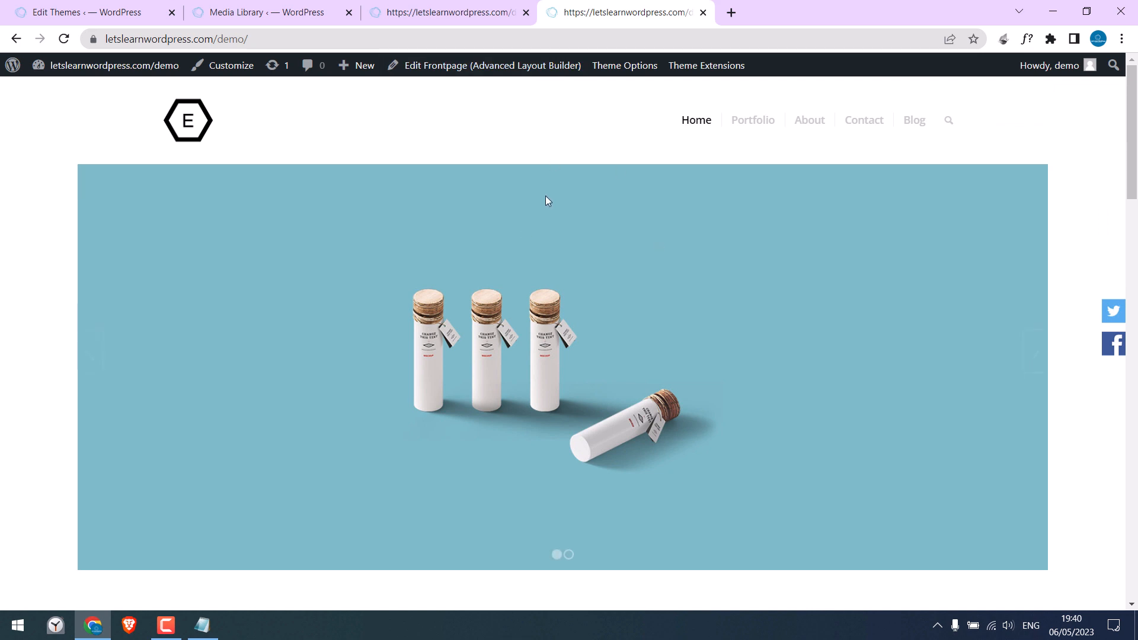
click(63, 38)
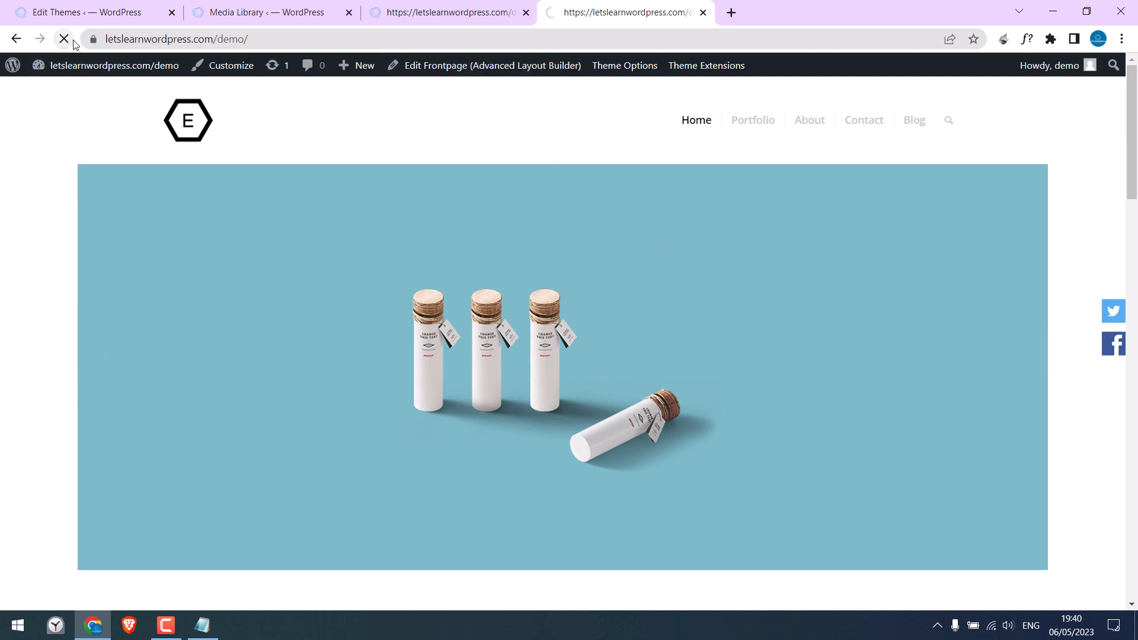
click(64, 38)
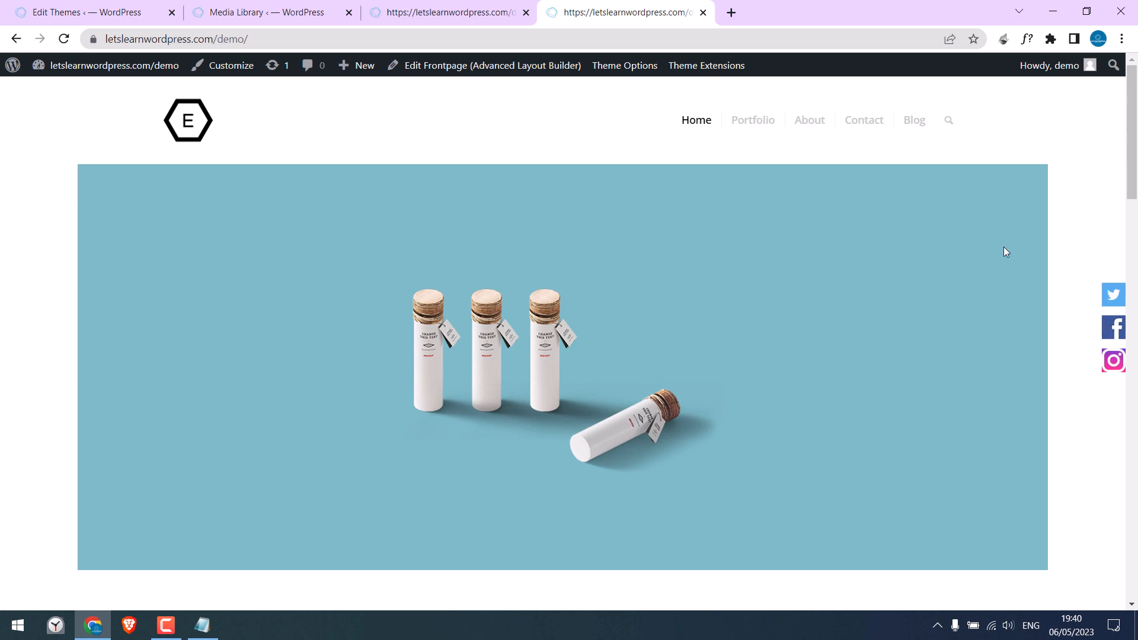
click(83, 12)
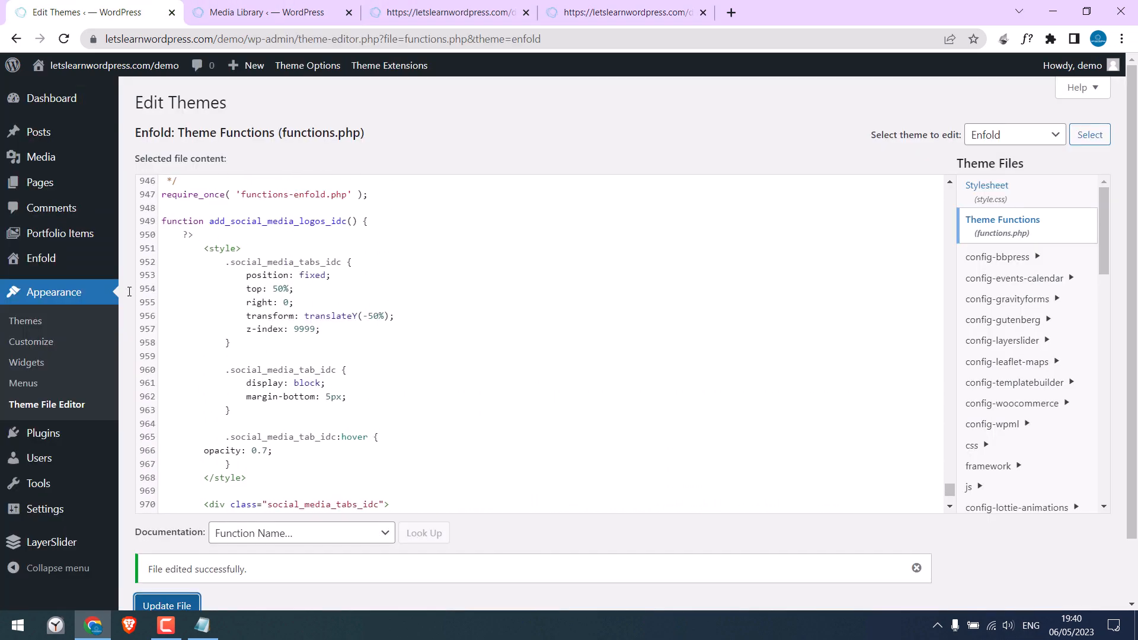